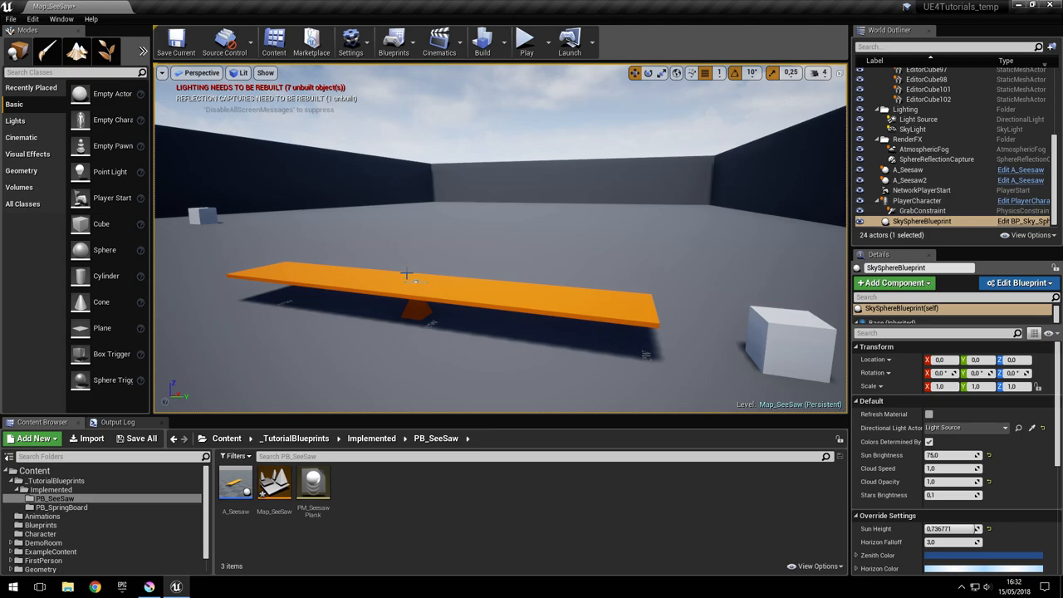
{"action": "mouse_move", "coordinate": [415, 226]}
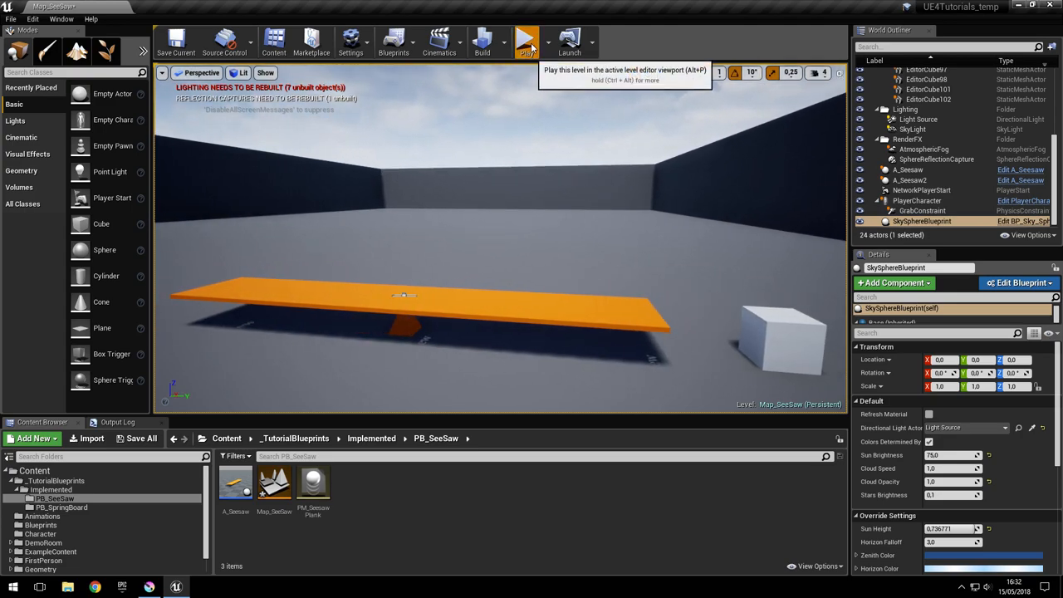
- Circle the pivot on the seesaw sketch and draw a pale arrow toward the board
{"action": "left_click", "coordinate": [526, 40]}
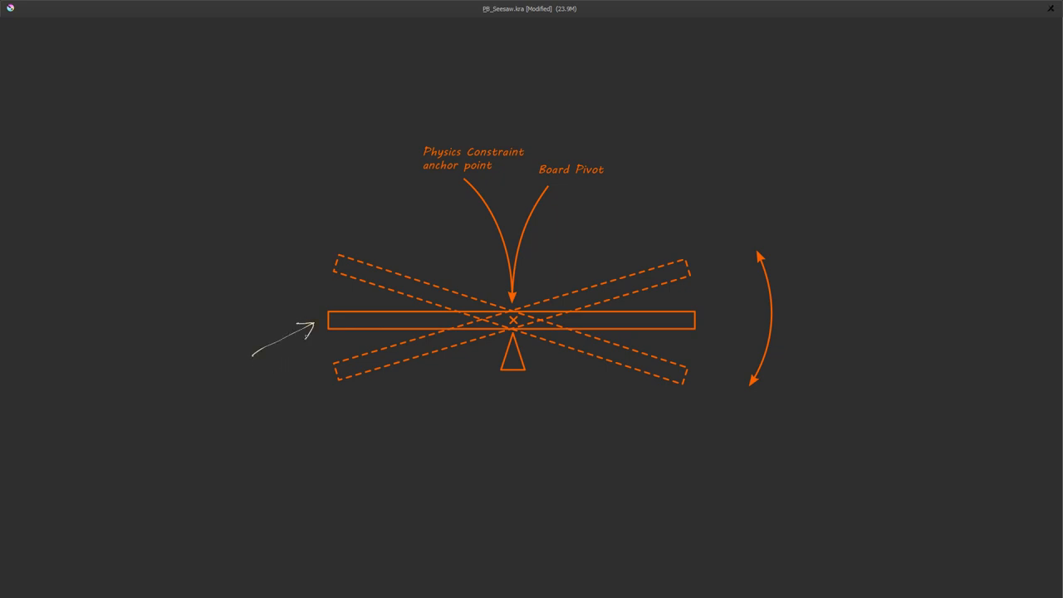
{"action": "left_click_drag", "start_coordinate": [540, 374], "coordinate": [592, 411]}
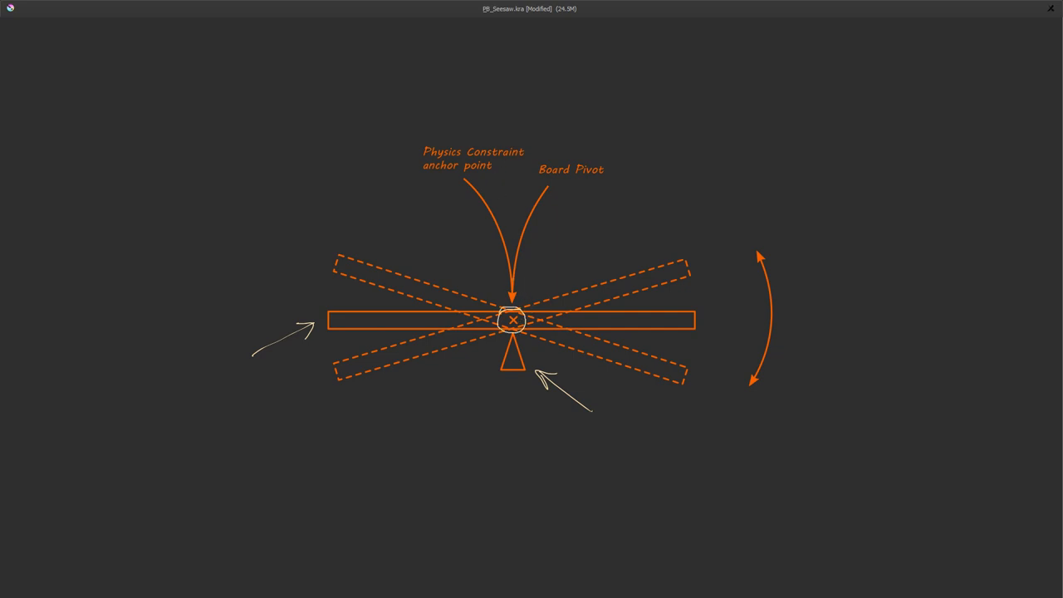
{"action": "left_click_drag", "start_coordinate": [413, 133], "coordinate": [515, 176]}
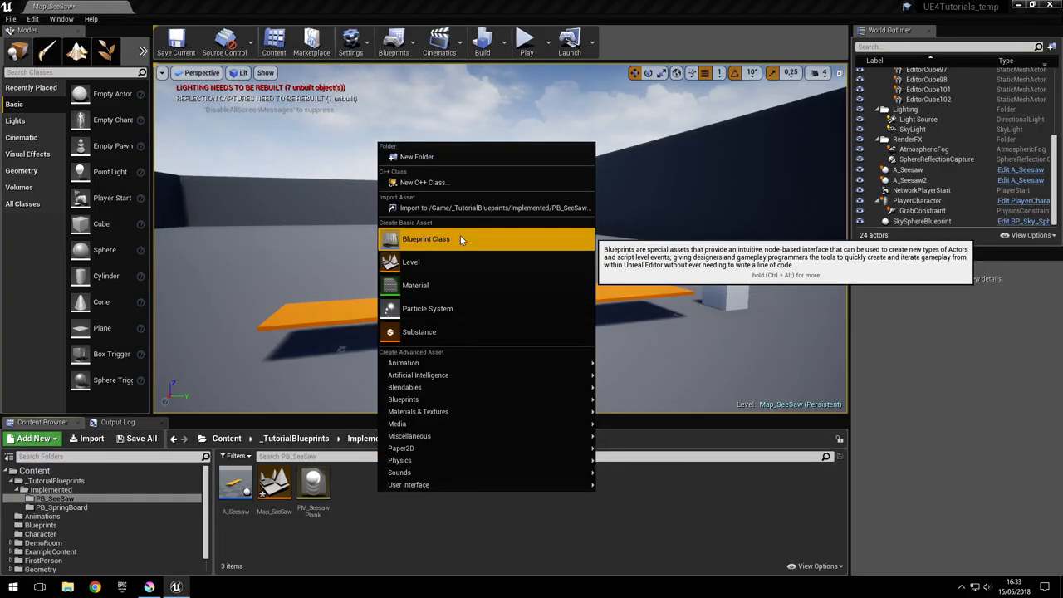
- Create and open the PB_seesaw Blueprint, adding a Board cube scaled 4.0, 0.4, 0.05
{"action": "left_click", "coordinate": [426, 239]}
{"action": "type", "text": "PB_Seesaw"}
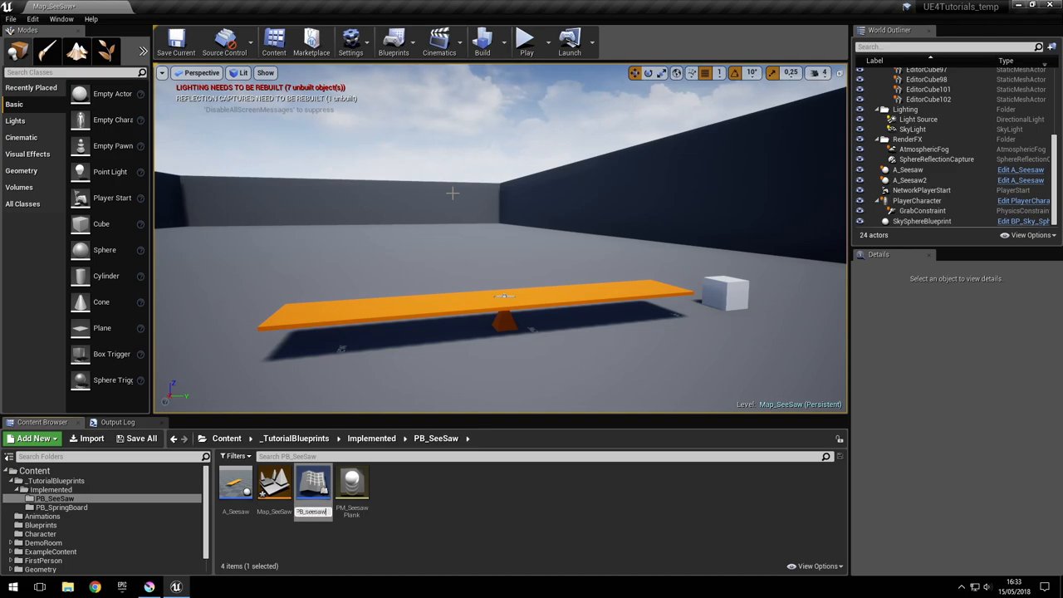
{"action": "double_click", "coordinate": [312, 481]}
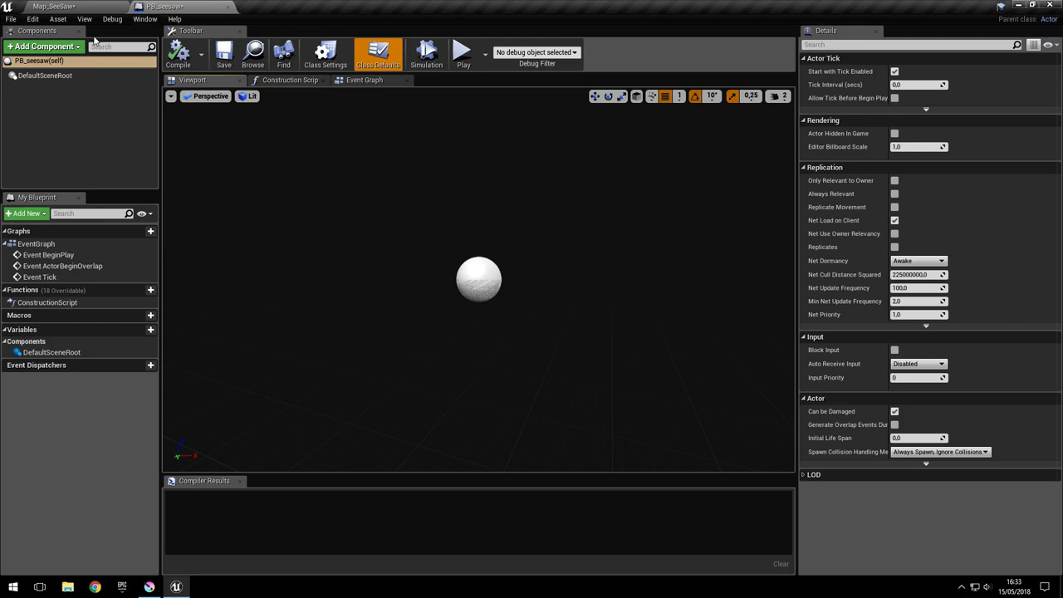
{"action": "left_click", "coordinate": [43, 45]}
{"action": "type", "text": "Cube"}
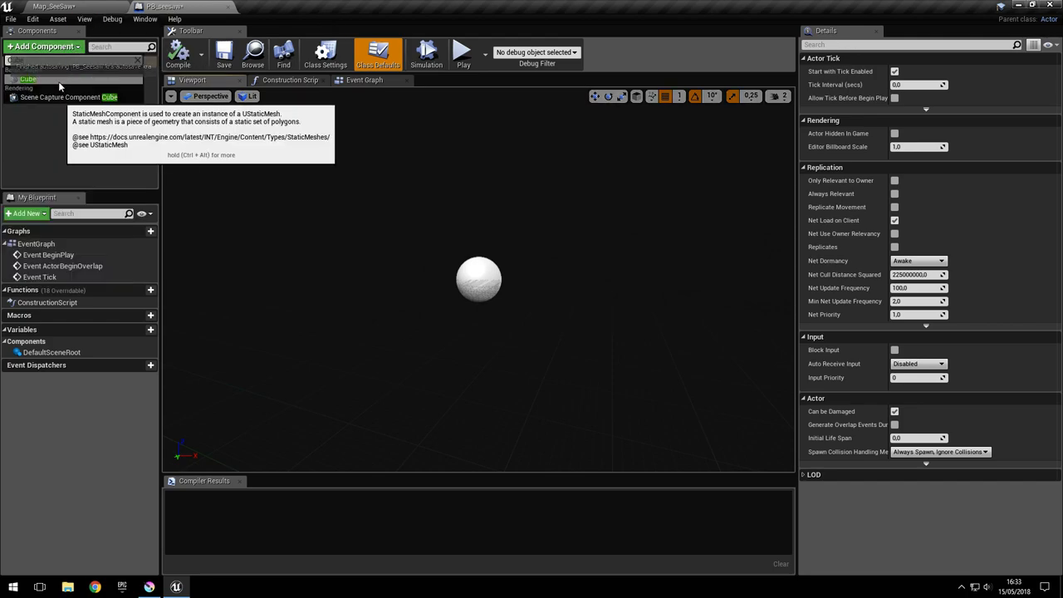
{"action": "left_click", "coordinate": [27, 78]}
{"action": "type", "text": "Board"}
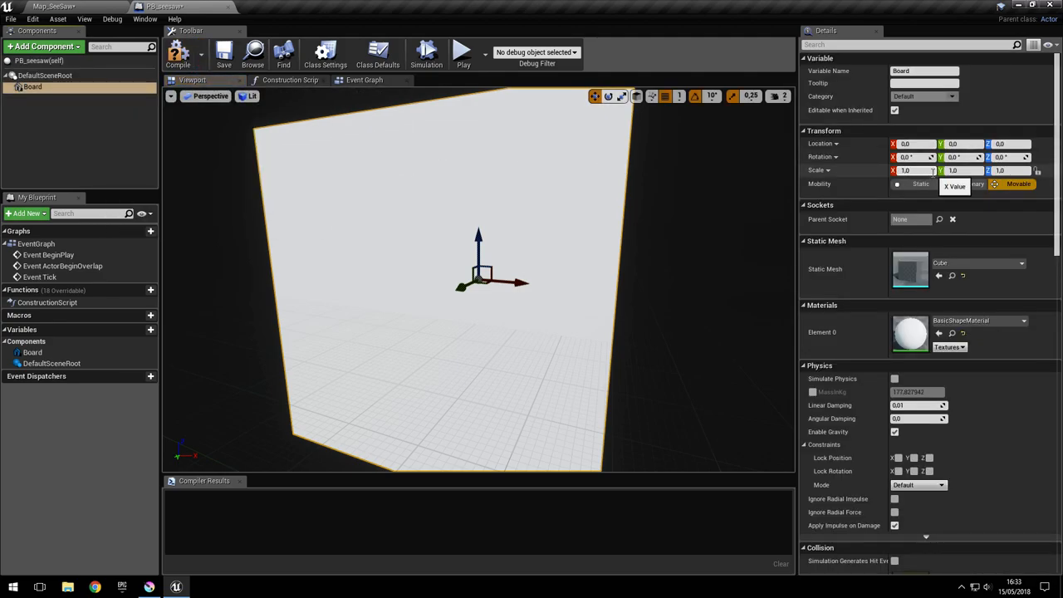
{"action": "type", "text": "4.0"}
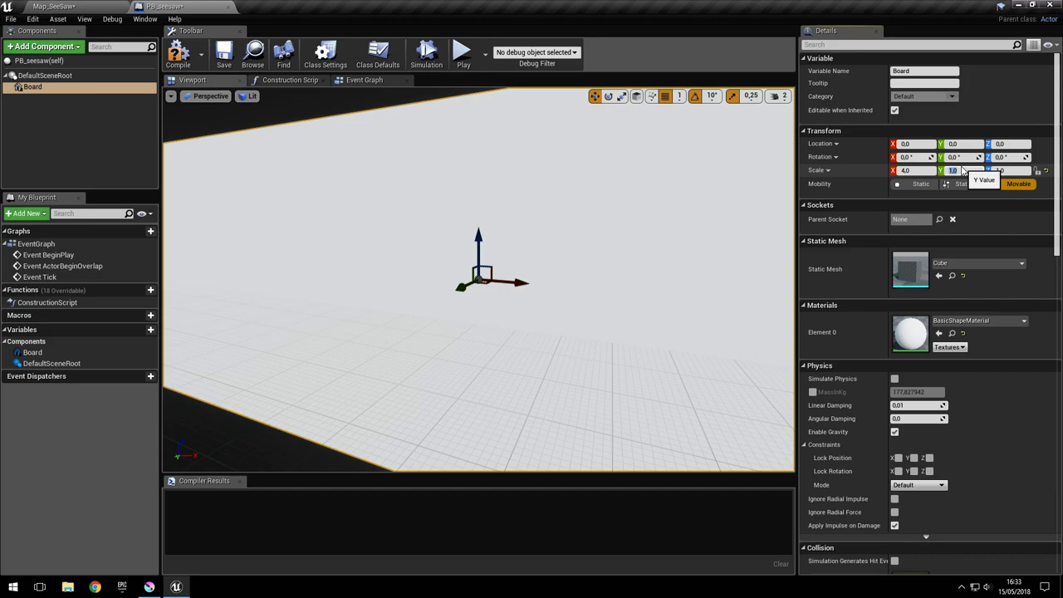
{"action": "type", "text": "0.4"}
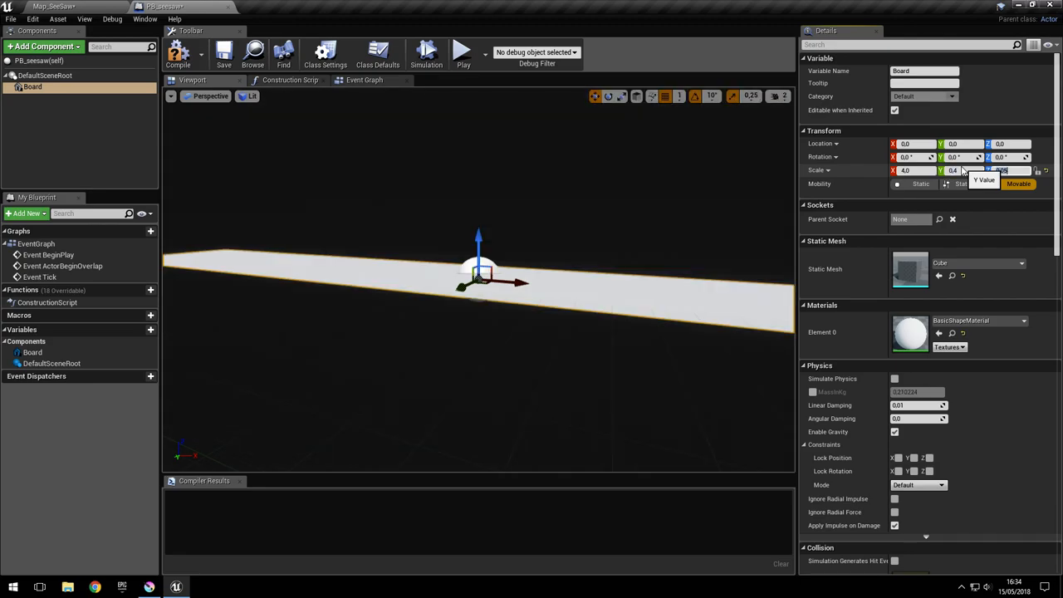
- Add a static mesh Base at 0.3 scale using the Shape_QuadPyramid mesh
{"action": "left_click", "coordinate": [42, 46]}
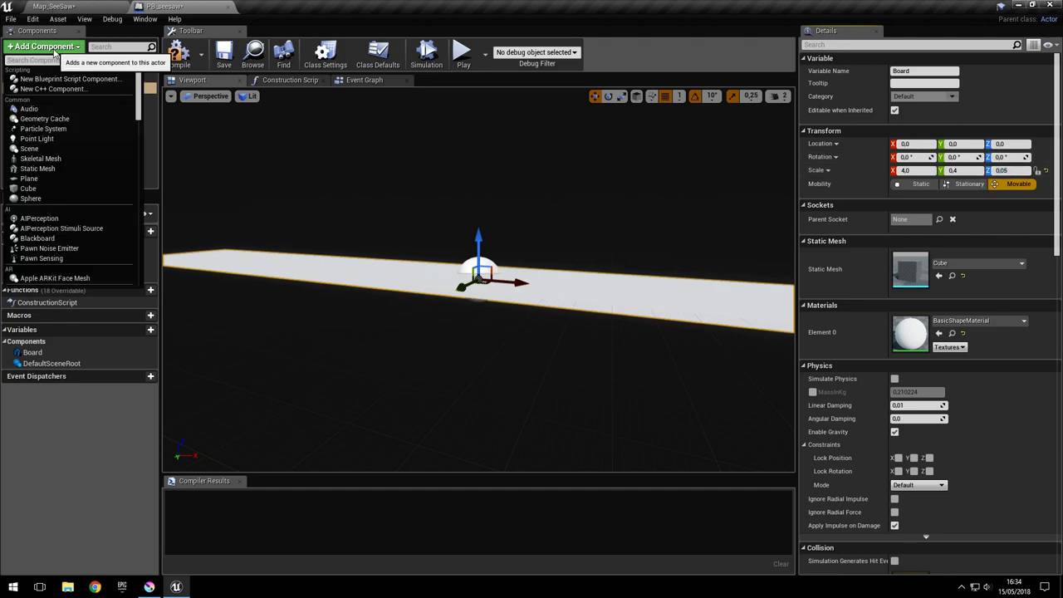
{"action": "type", "text": "stati"}
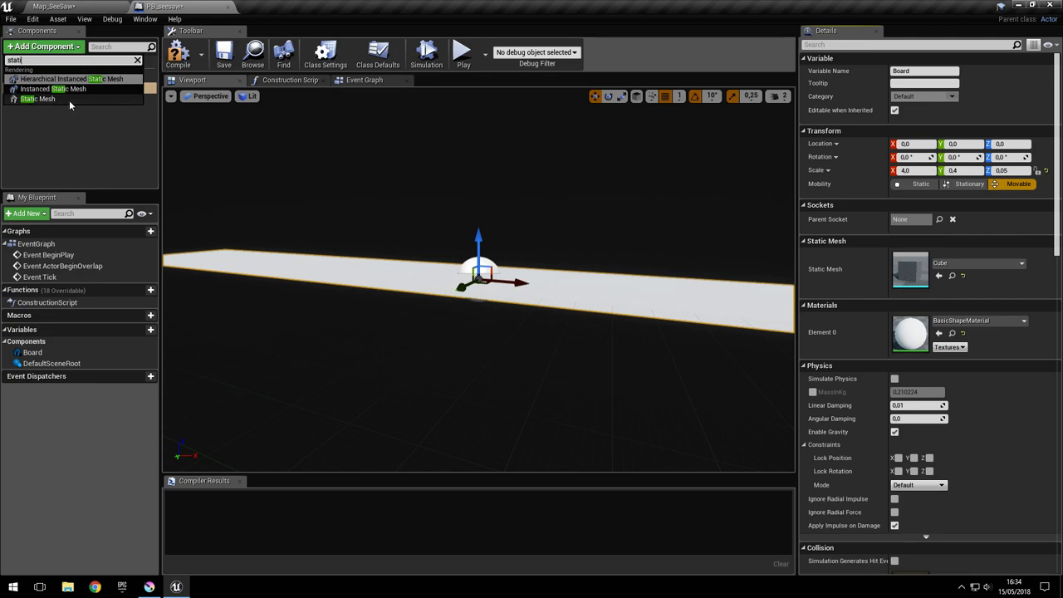
{"action": "left_click", "coordinate": [38, 98]}
{"action": "type", "text": "Base"}
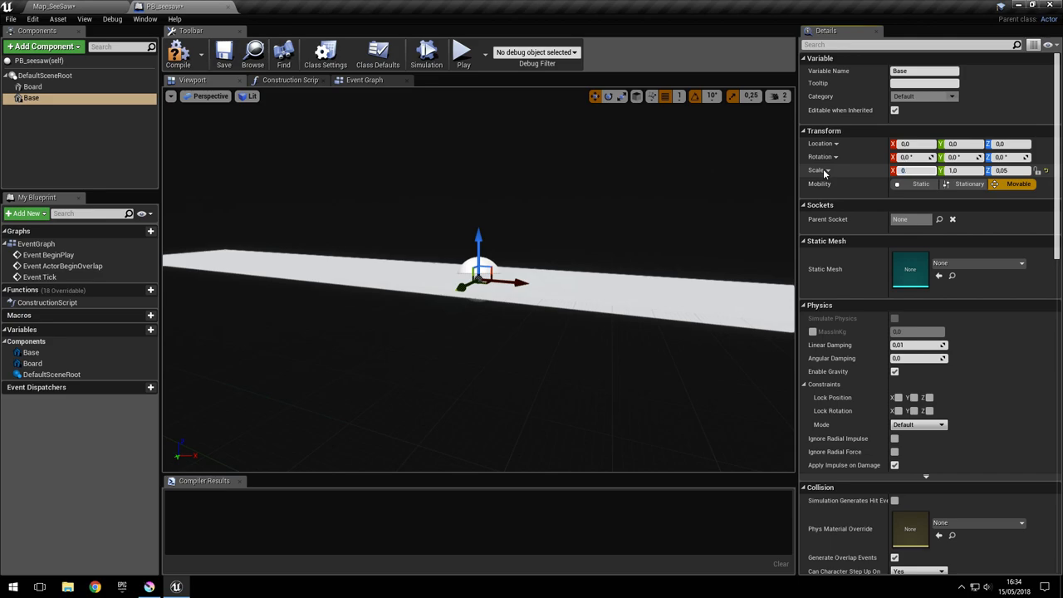
{"action": "type", "text": "0.3"}
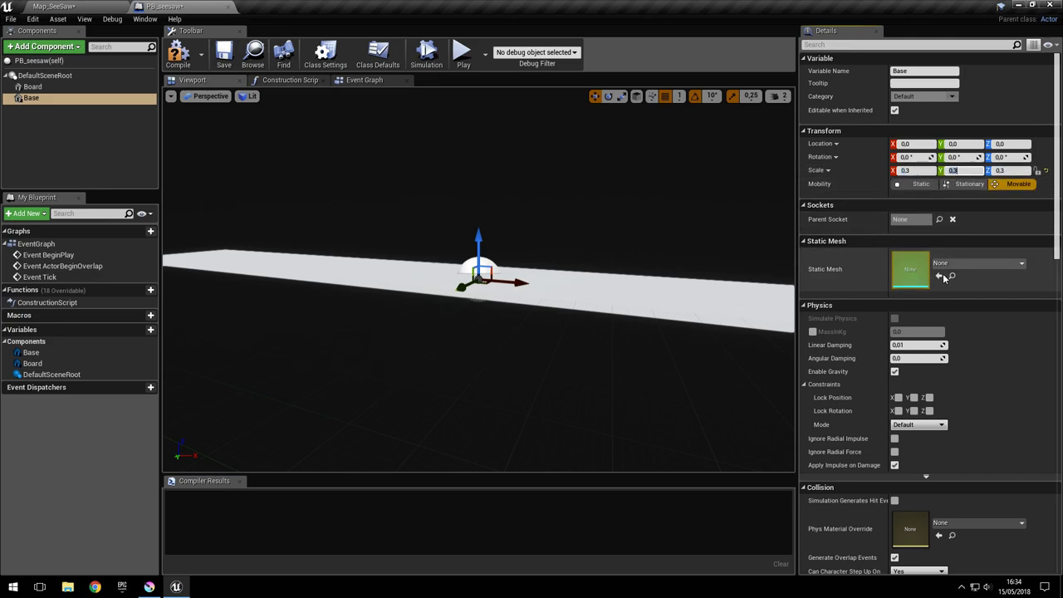
{"action": "left_click", "coordinate": [1019, 263]}
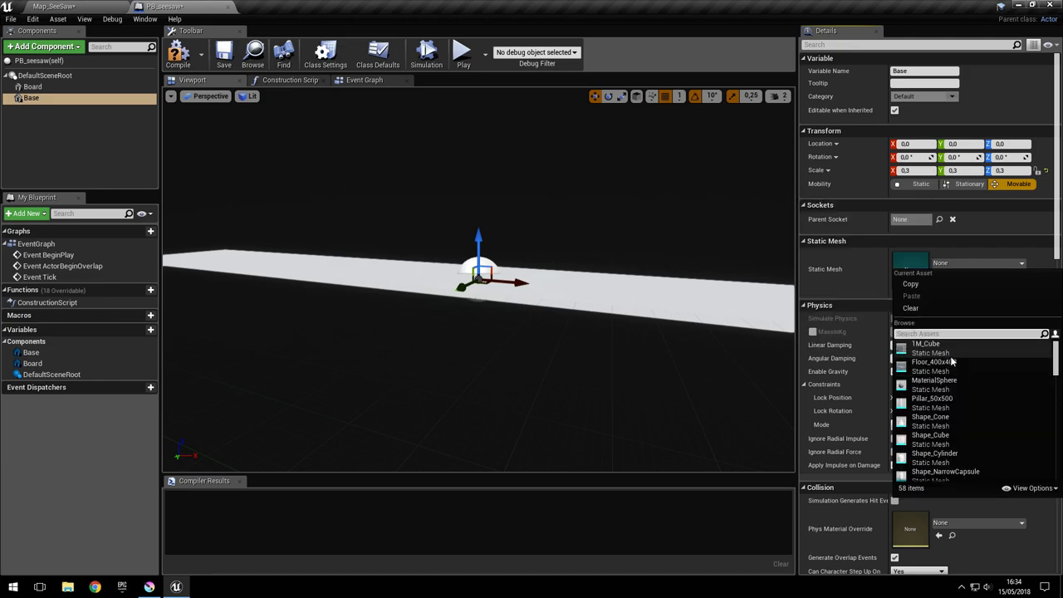
{"action": "type", "text": "pyra"}
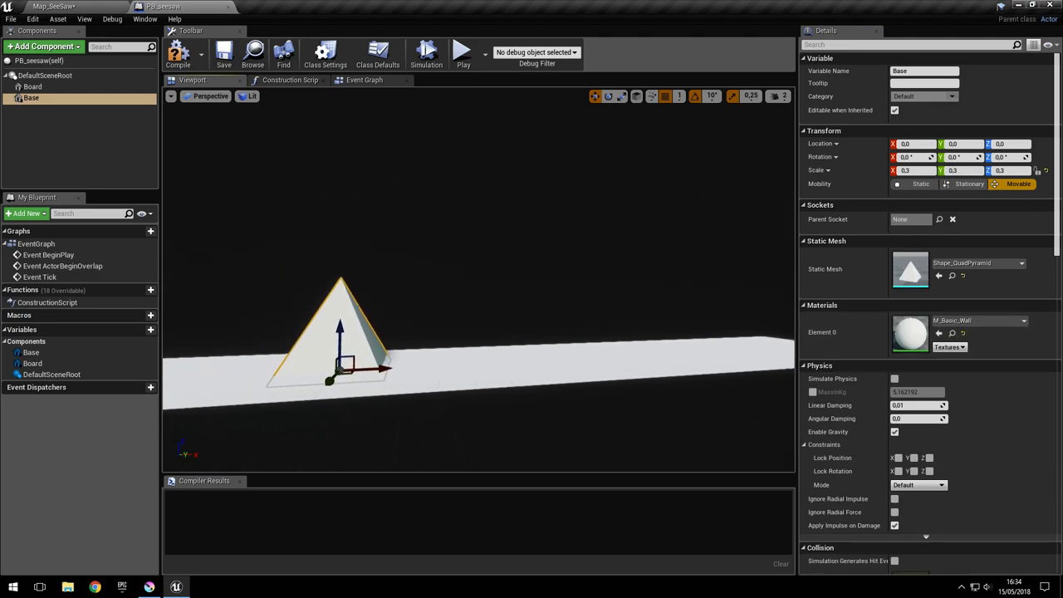
{"action": "left_click", "coordinate": [32, 86]}
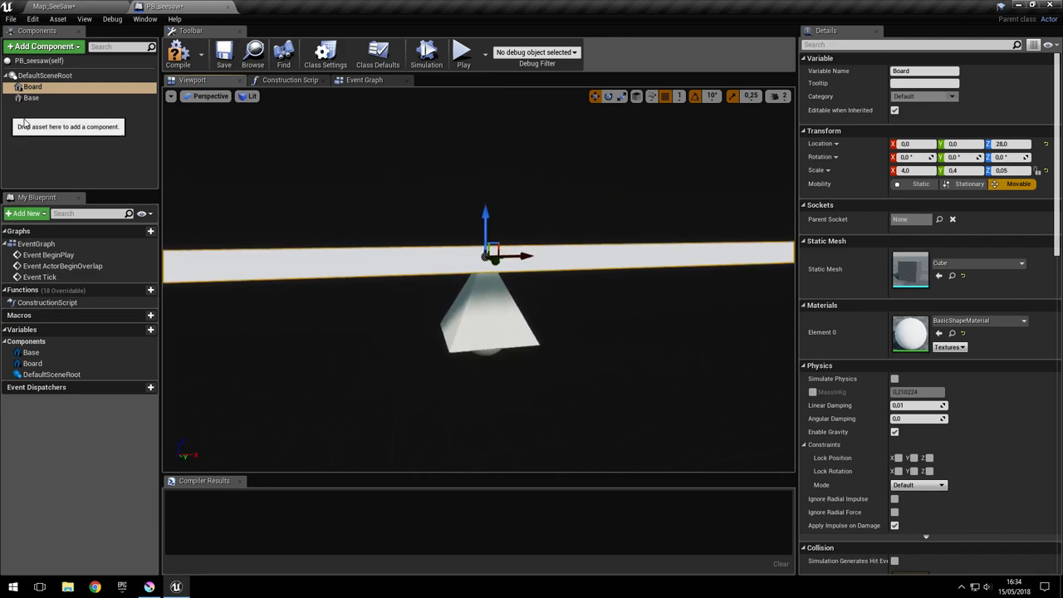
- Add a physics constraint under DefaultSceneRoot, rename it Axis, and set its scale to 1
{"action": "left_click", "coordinate": [43, 46]}
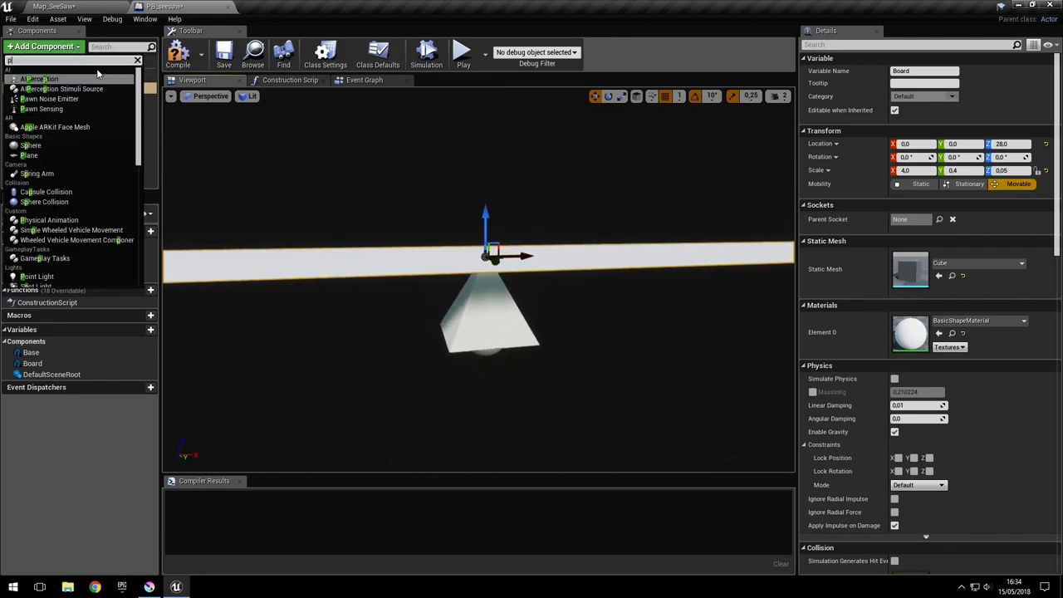
{"action": "type", "text": "physics"}
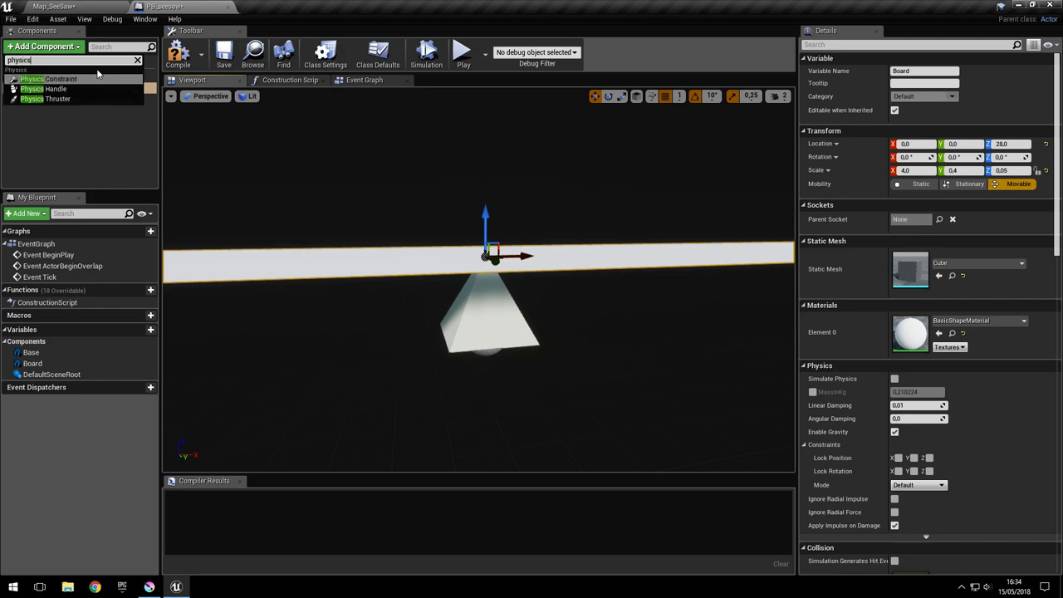
{"action": "left_click", "coordinate": [49, 79]}
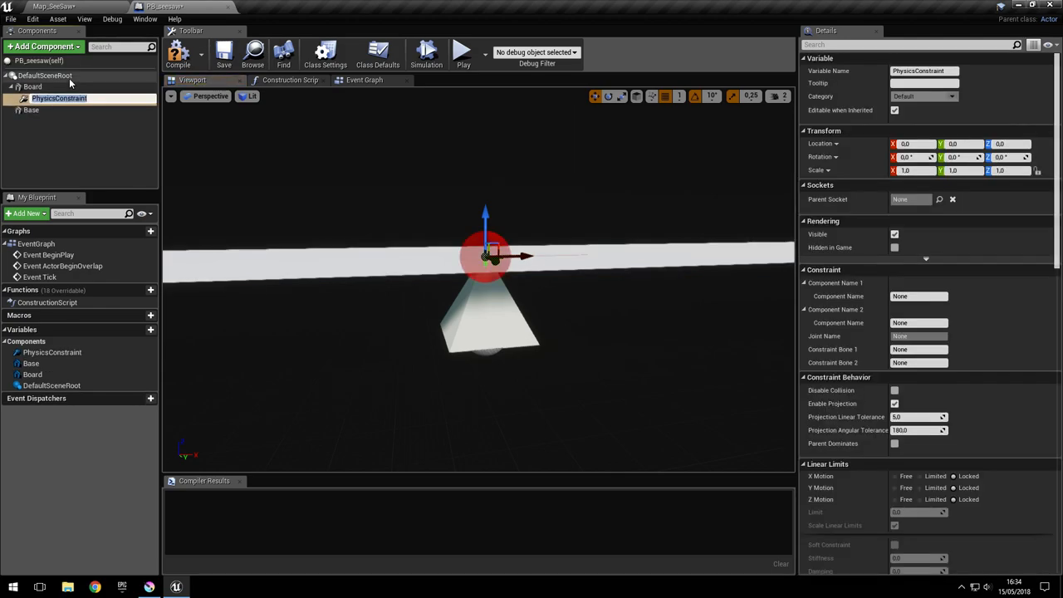
{"action": "mouse_move", "coordinate": [59, 98]}
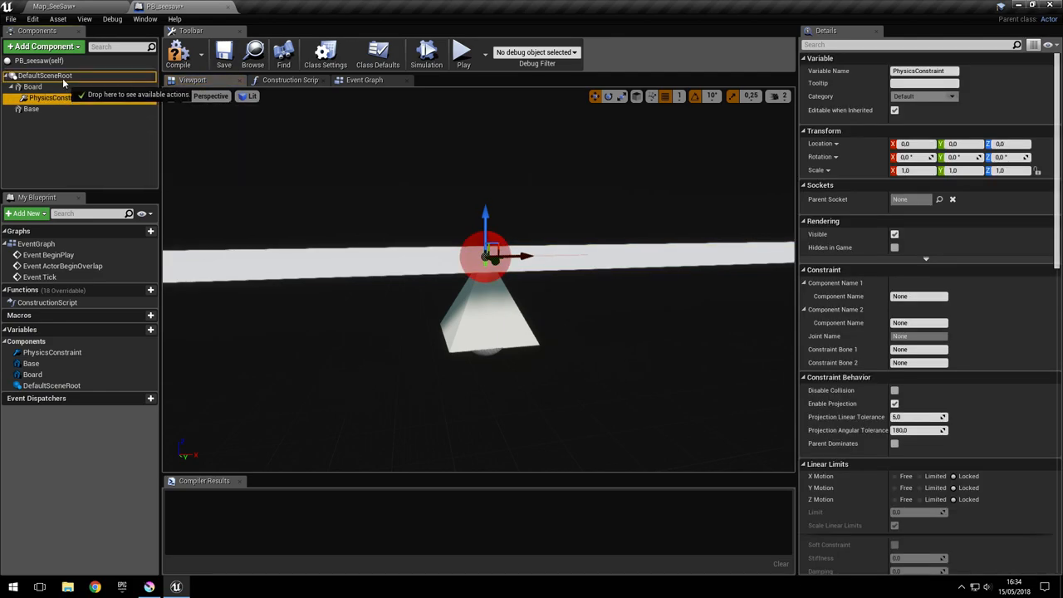
{"action": "left_click", "coordinate": [51, 108]}
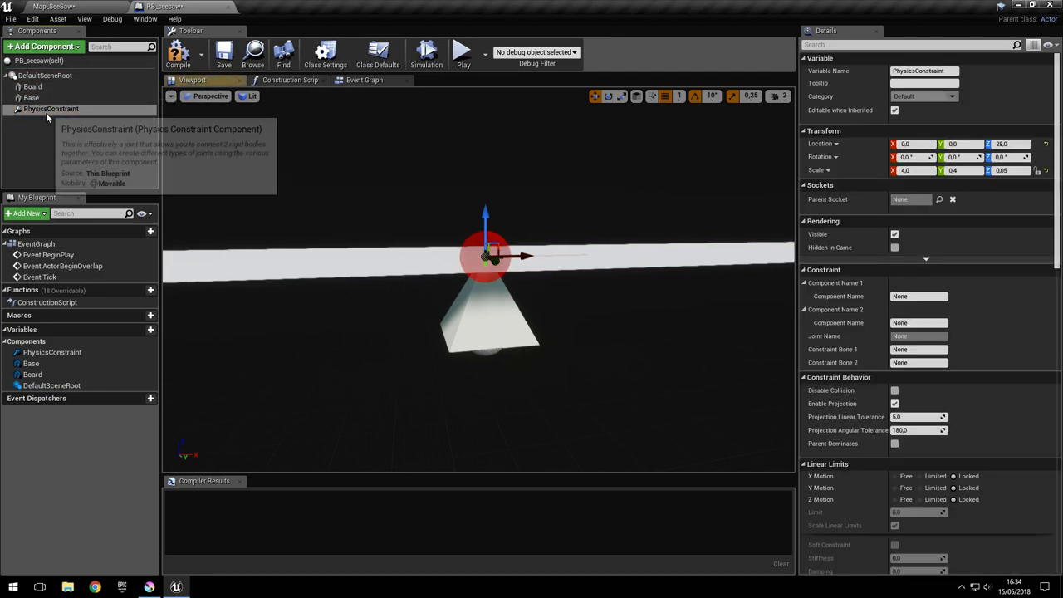
{"action": "left_click", "coordinate": [51, 108]}
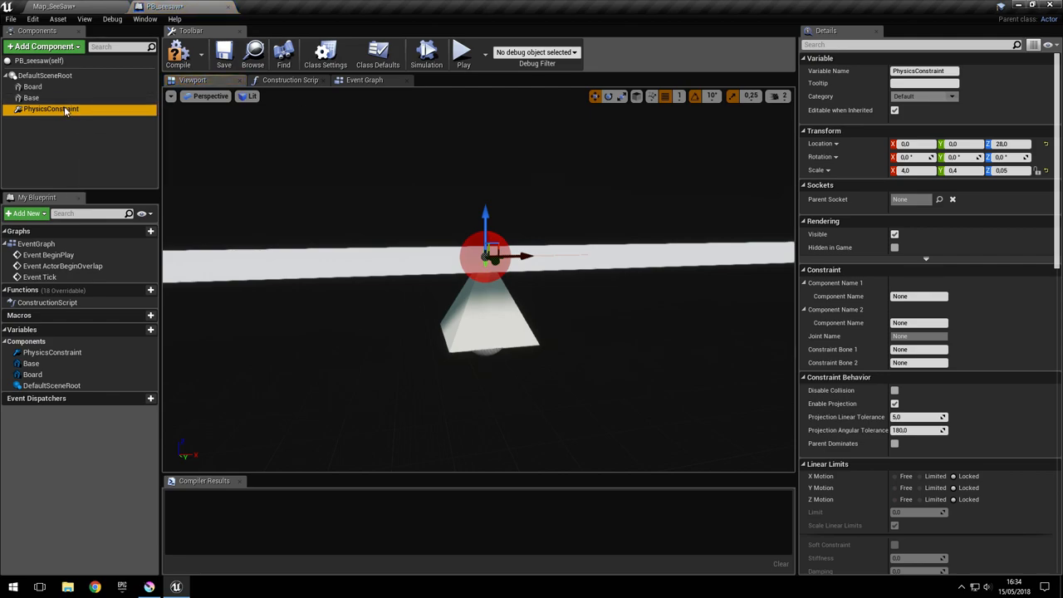
{"action": "mouse_move", "coordinate": [51, 109]}
{"action": "type", "text": "Axis"}
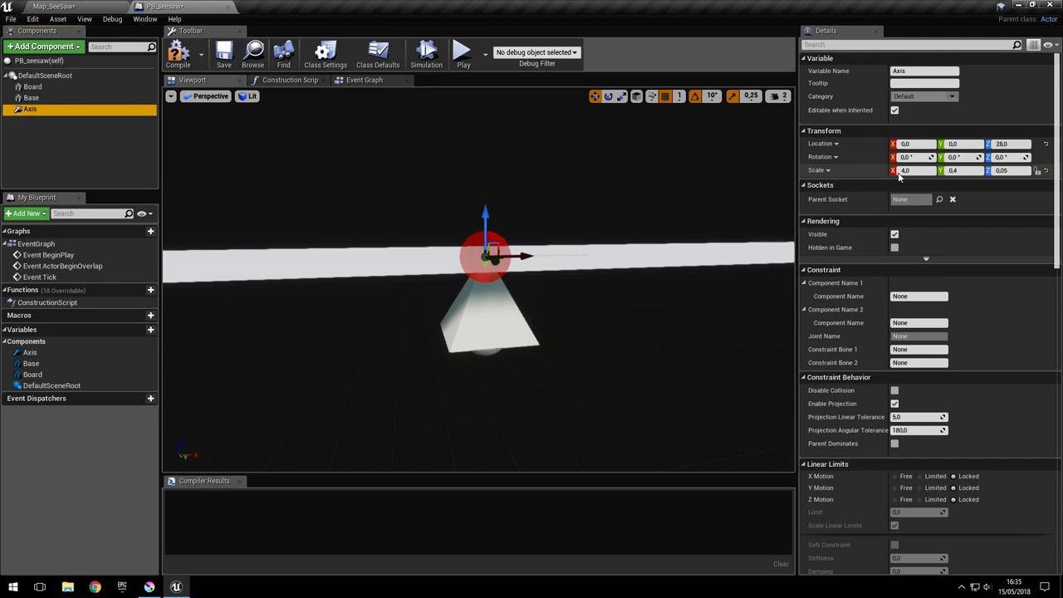
{"action": "type", "text": "1"}
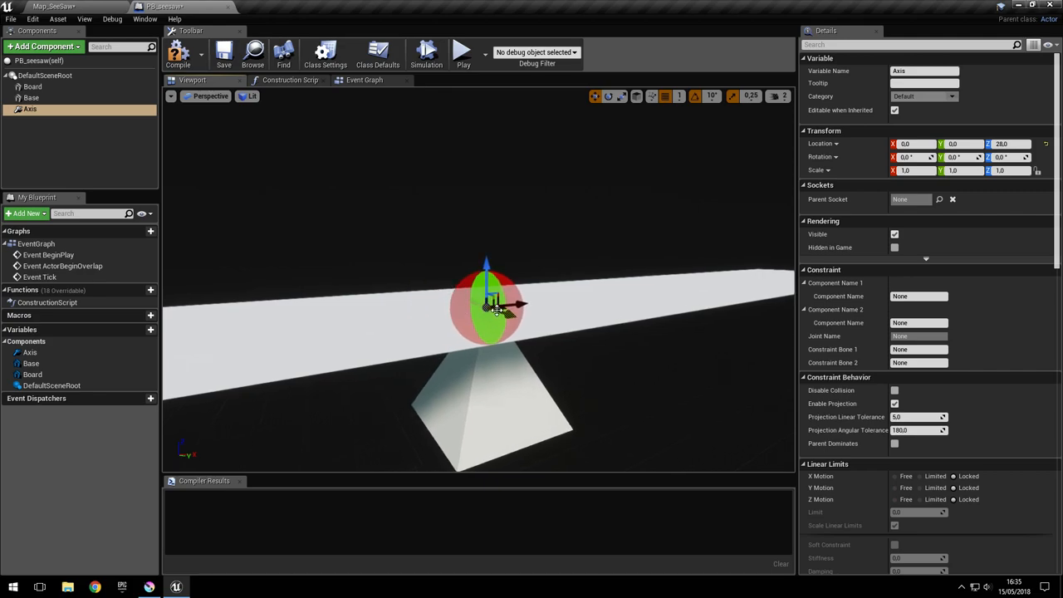
{"action": "mouse_move", "coordinate": [30, 109]}
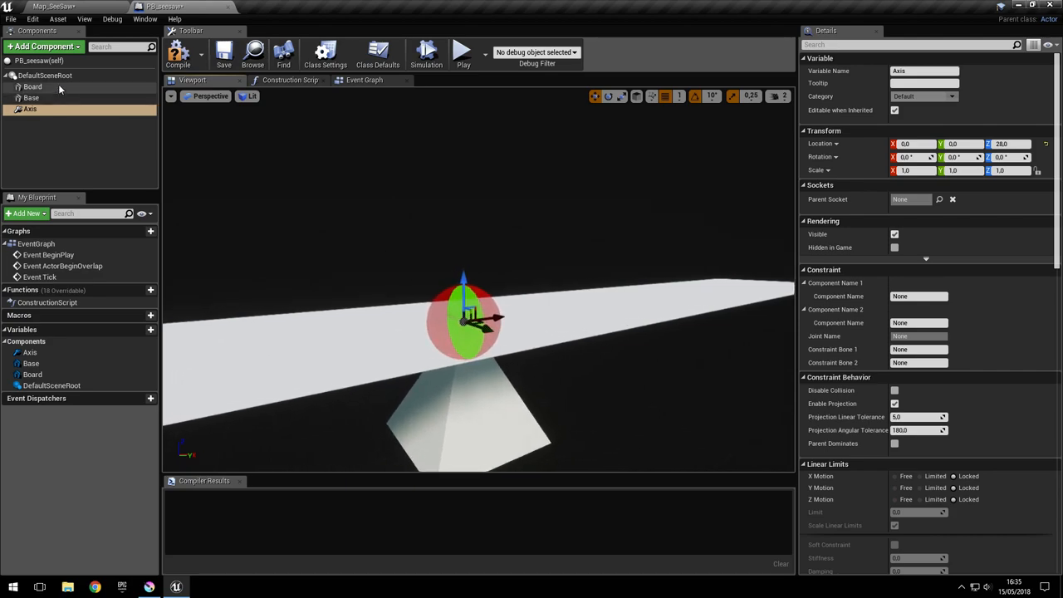
{"action": "mouse_move", "coordinate": [32, 86]}
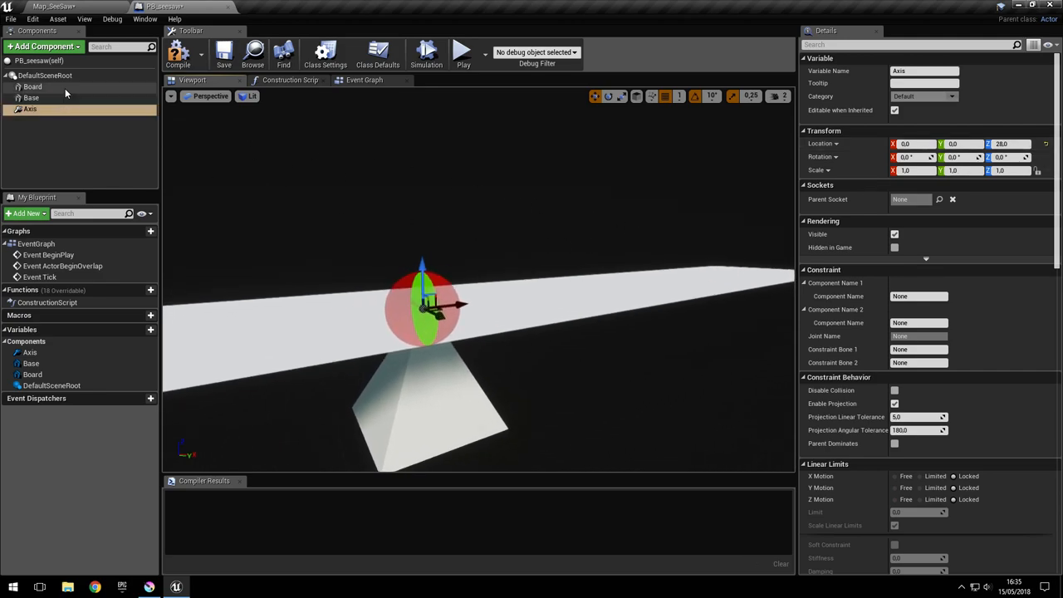
- Enable Board physics, link the Axis constraint to Base, and find its collision setting
{"action": "left_click", "coordinate": [32, 86]}
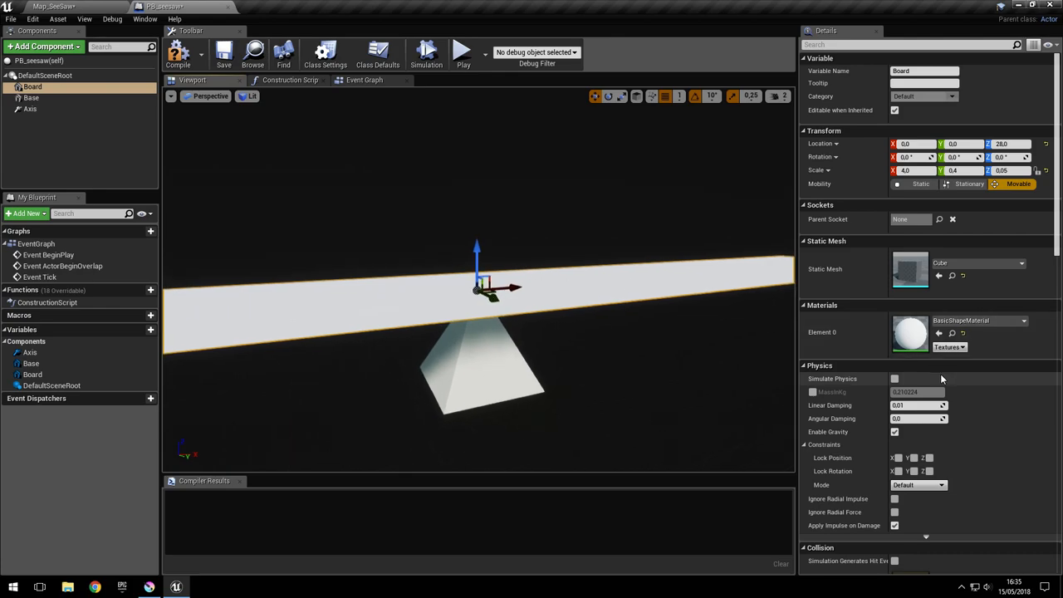
{"action": "mouse_move", "coordinate": [895, 378]}
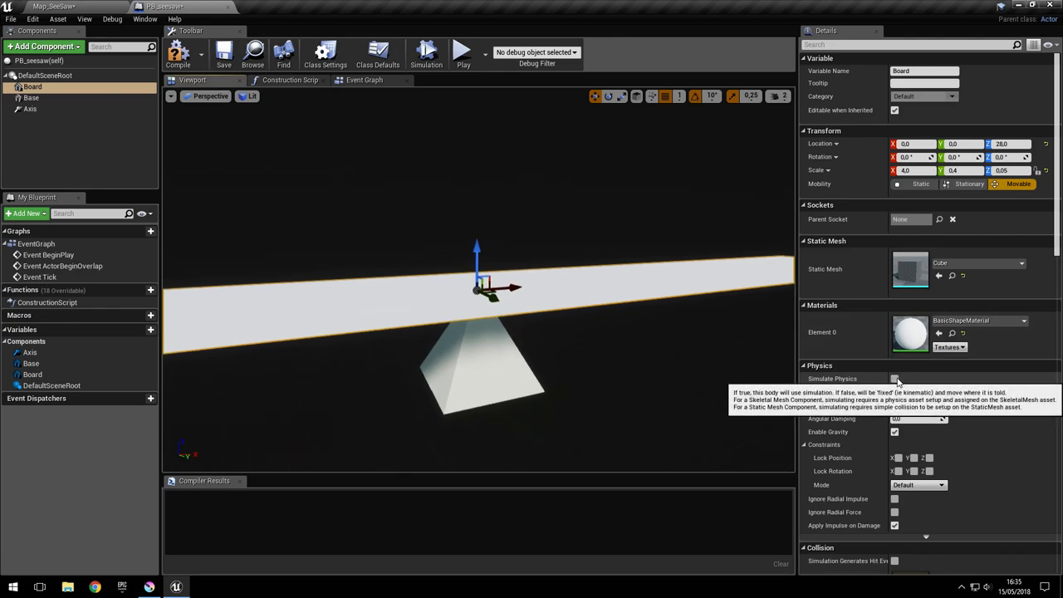
{"action": "left_click", "coordinate": [31, 109]}
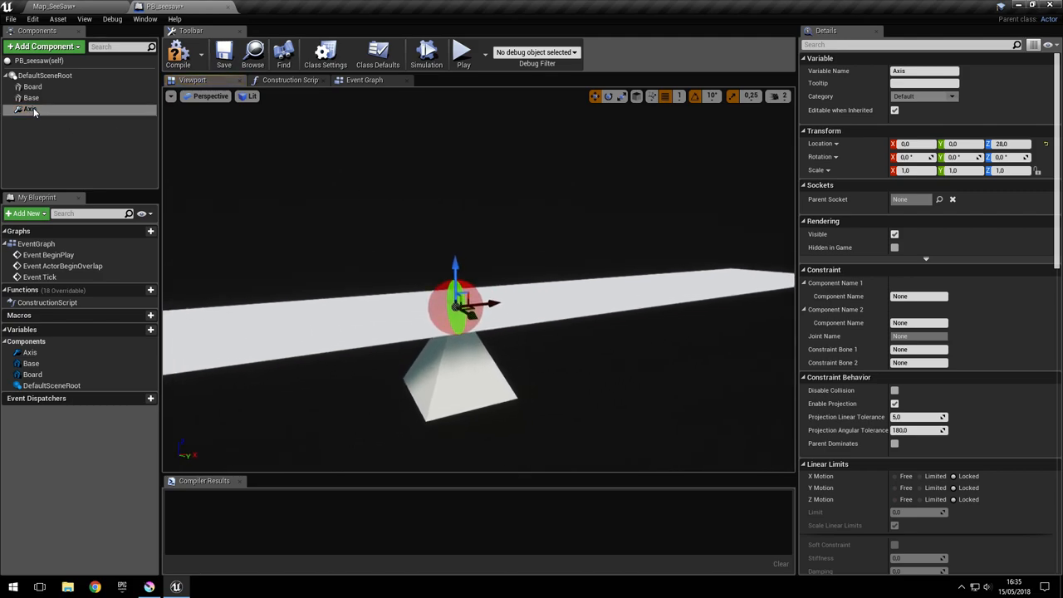
{"action": "left_click", "coordinate": [30, 109]}
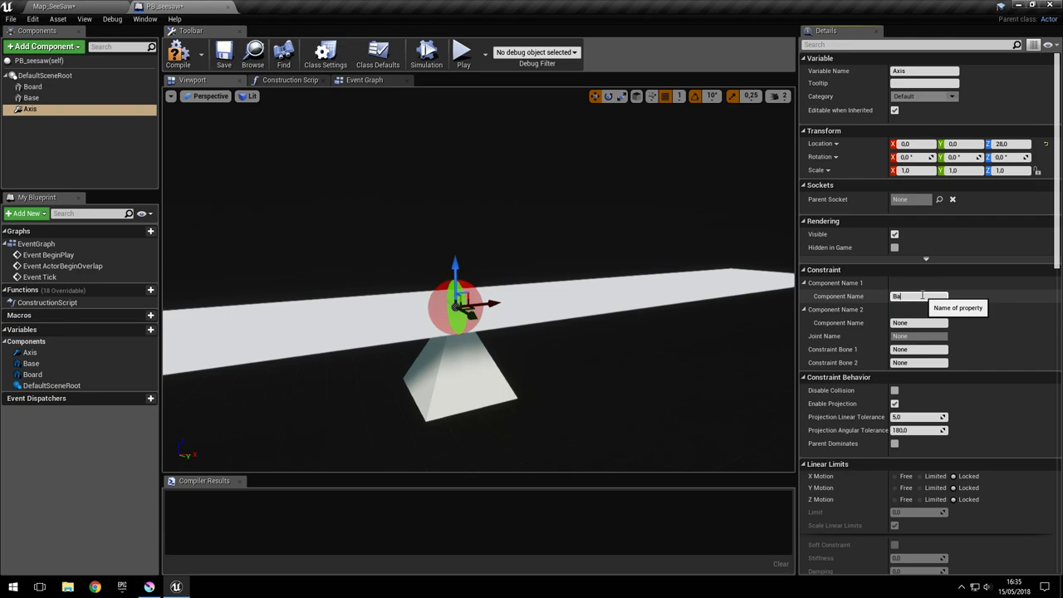
{"action": "type", "text": "Base"}
{"action": "left_click", "coordinate": [918, 322]}
{"action": "type", "text": "Board"}
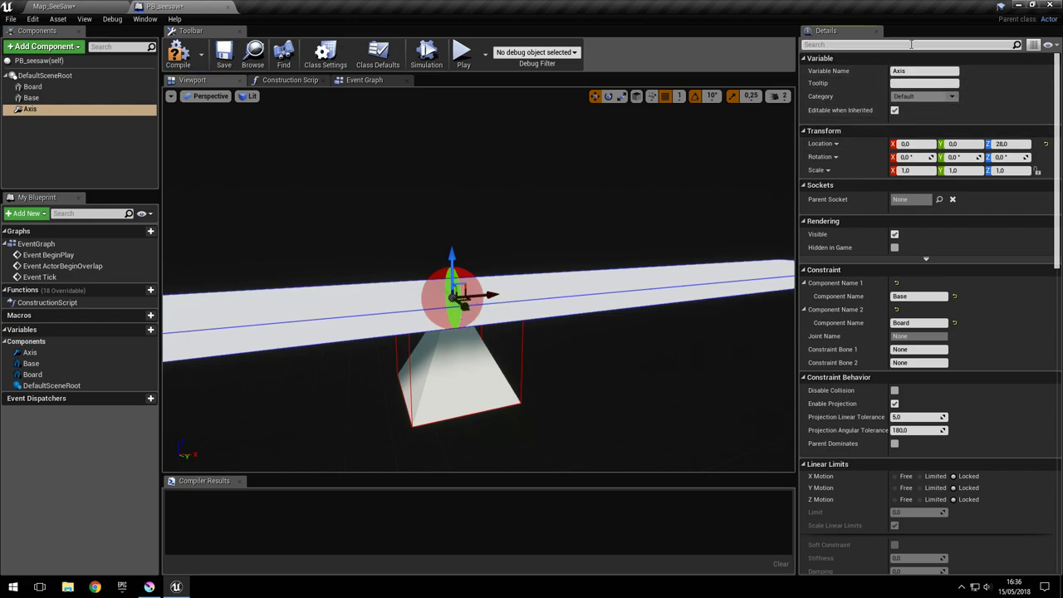
{"action": "type", "text": "colli"}
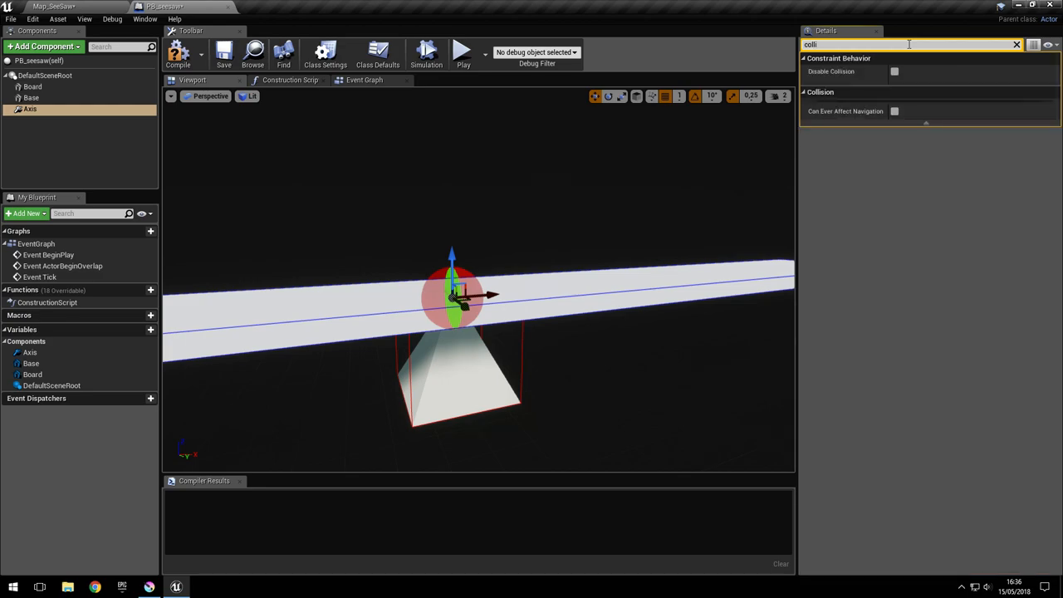
{"action": "mouse_move", "coordinate": [894, 71]}
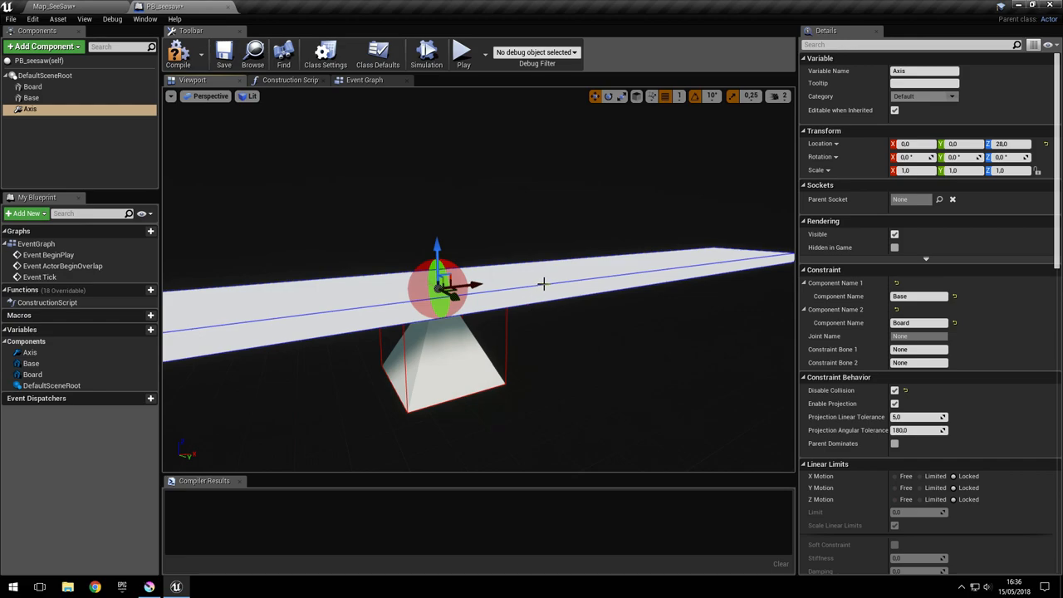
- Scroll the Axis constraint's Details down to the Angular Limits section
{"action": "scroll", "scroll_direction": "down", "scroll_amount": 3}
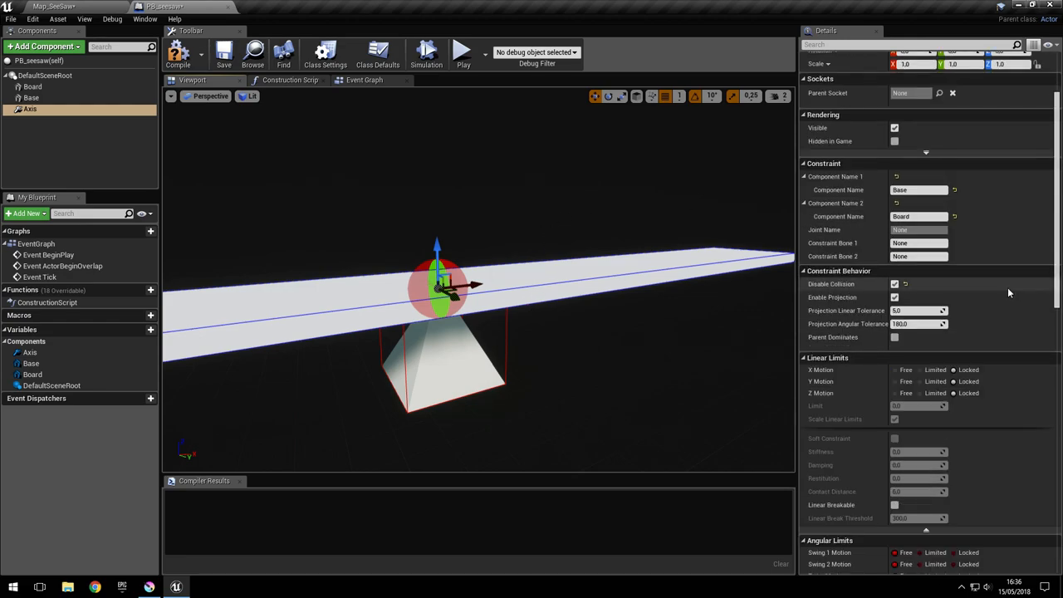
{"action": "scroll", "scroll_direction": "down", "scroll_amount": 3}
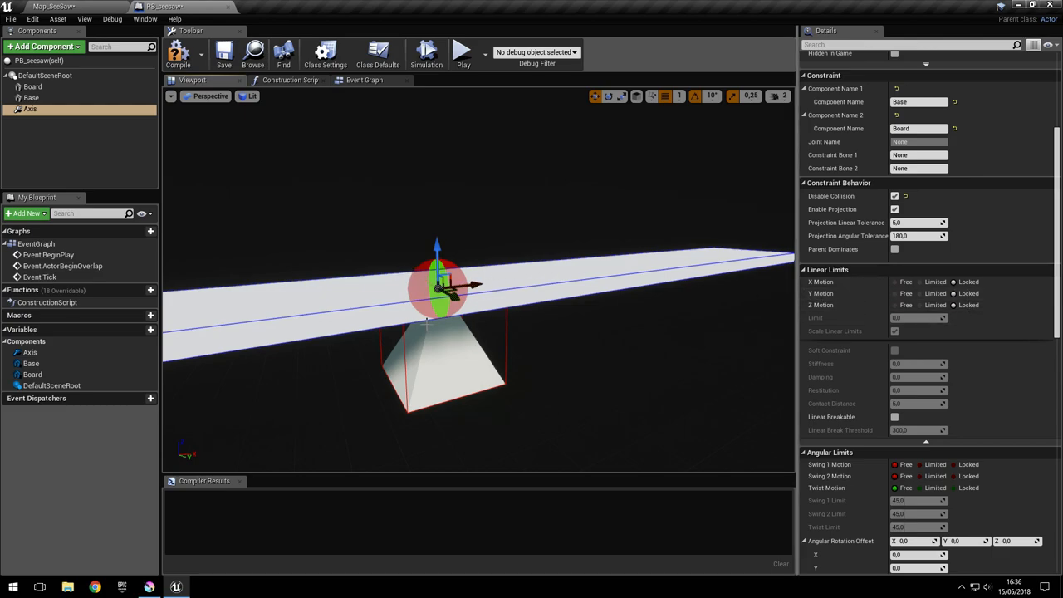
{"action": "scroll", "scroll_direction": "down", "scroll_amount": 3}
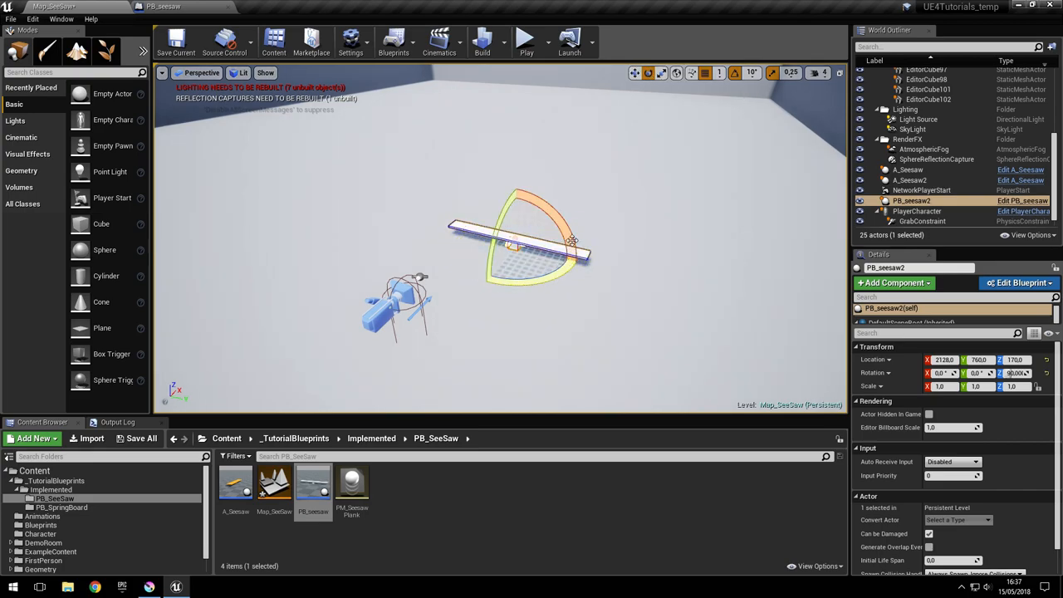
- Run Play to watch the seesaw in the level, then switch to the PB_seesaw tab
{"action": "left_click", "coordinate": [526, 39]}
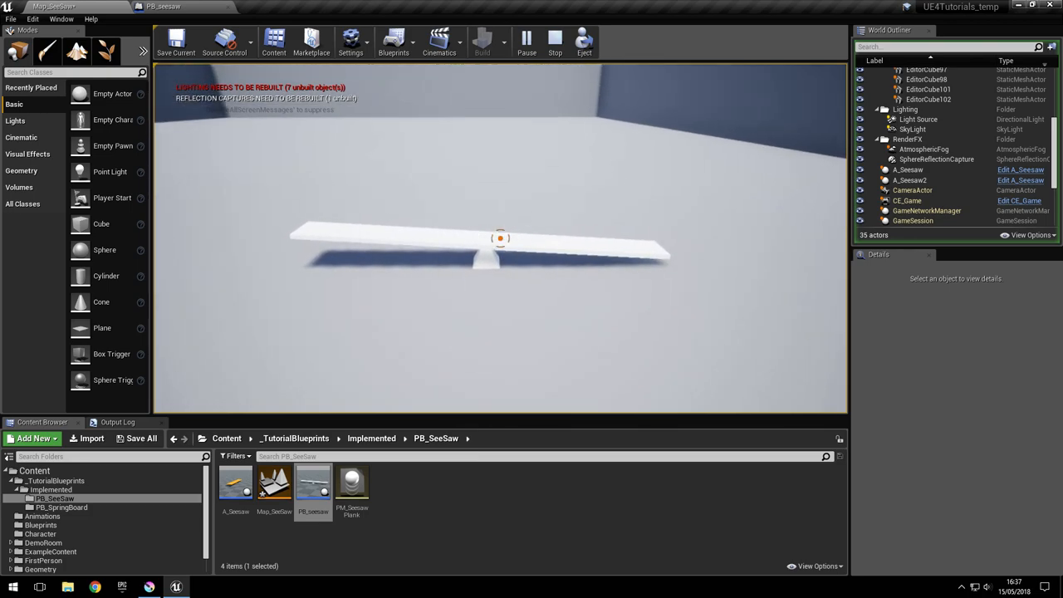
{"action": "left_click", "coordinate": [555, 38]}
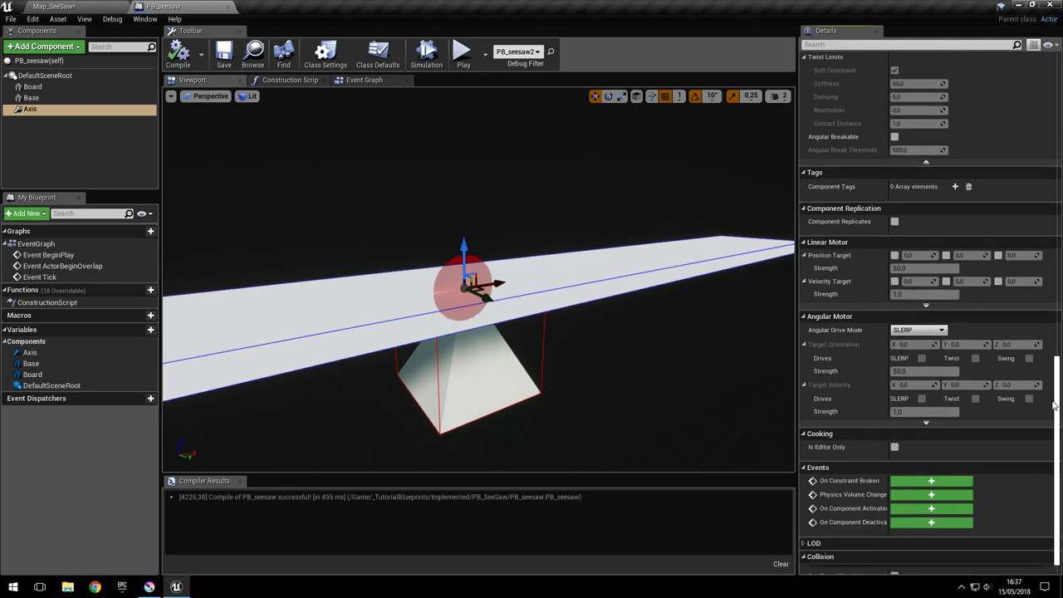
- Set Angular Drive Mode to Twist and Swing, compile, and tick the Swing drive
{"action": "left_click", "coordinate": [917, 327]}
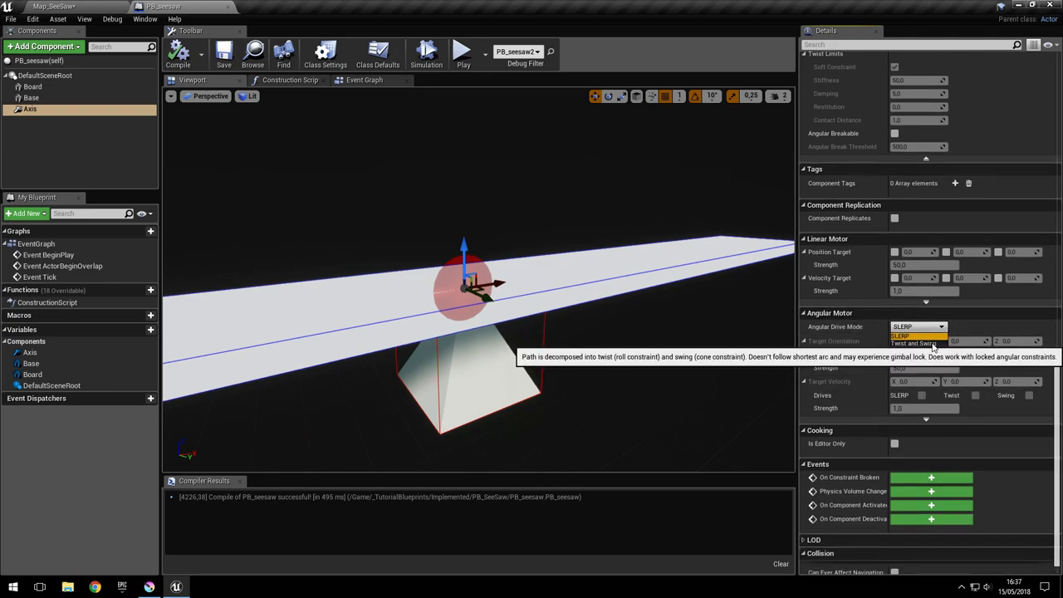
{"action": "left_click", "coordinate": [917, 343]}
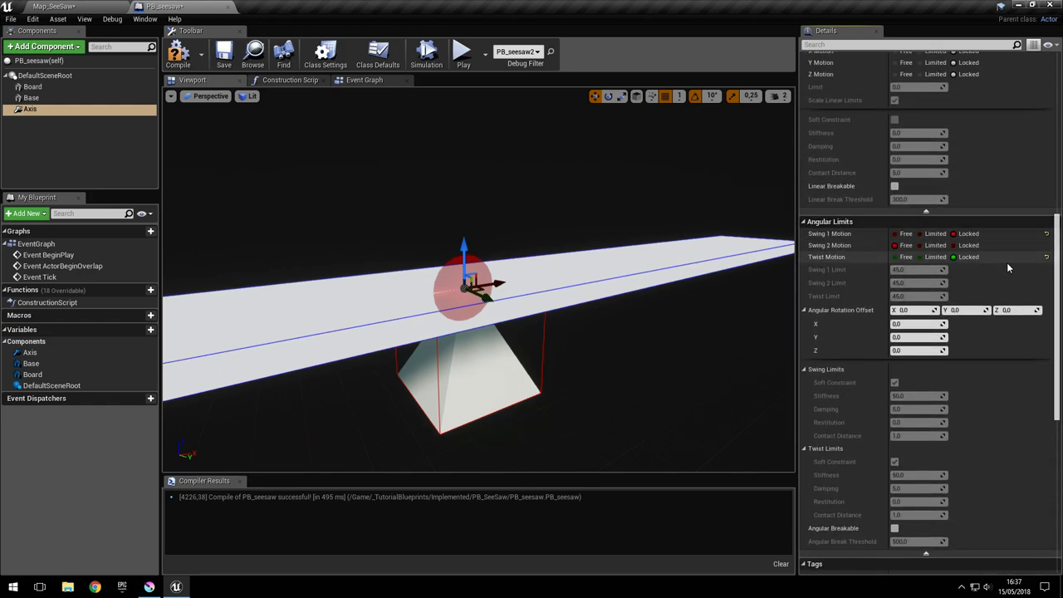
{"action": "scroll", "scroll_direction": "down", "scroll_amount": 3}
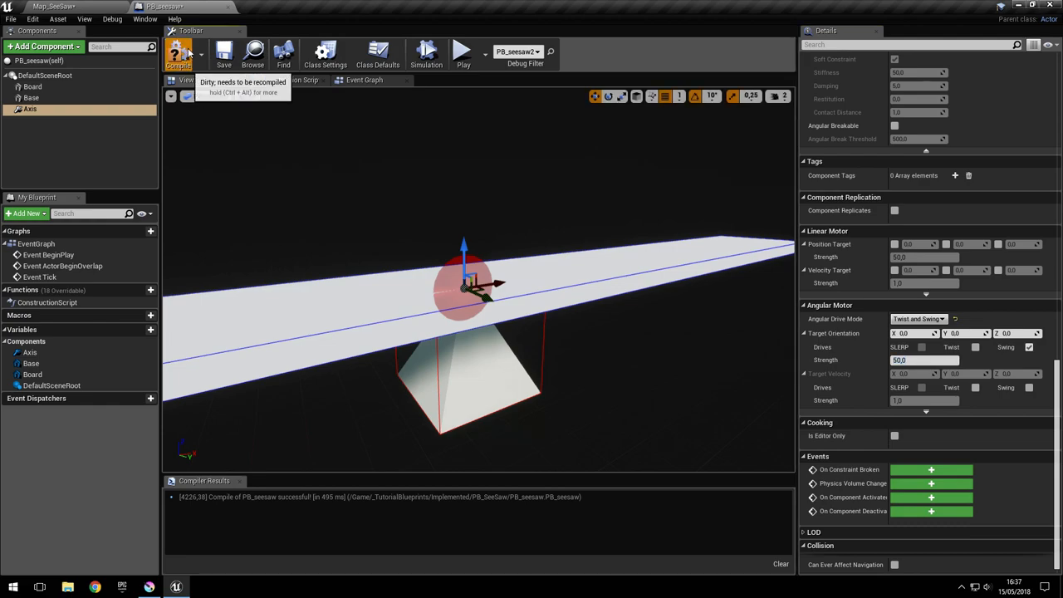
{"action": "left_click", "coordinate": [178, 52]}
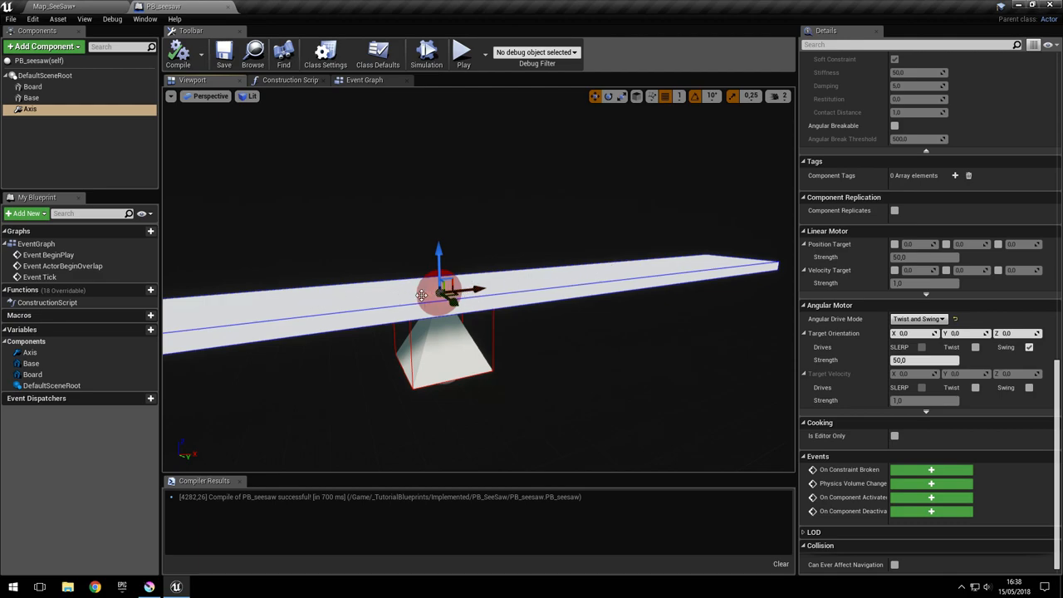
{"action": "left_click", "coordinate": [924, 359]}
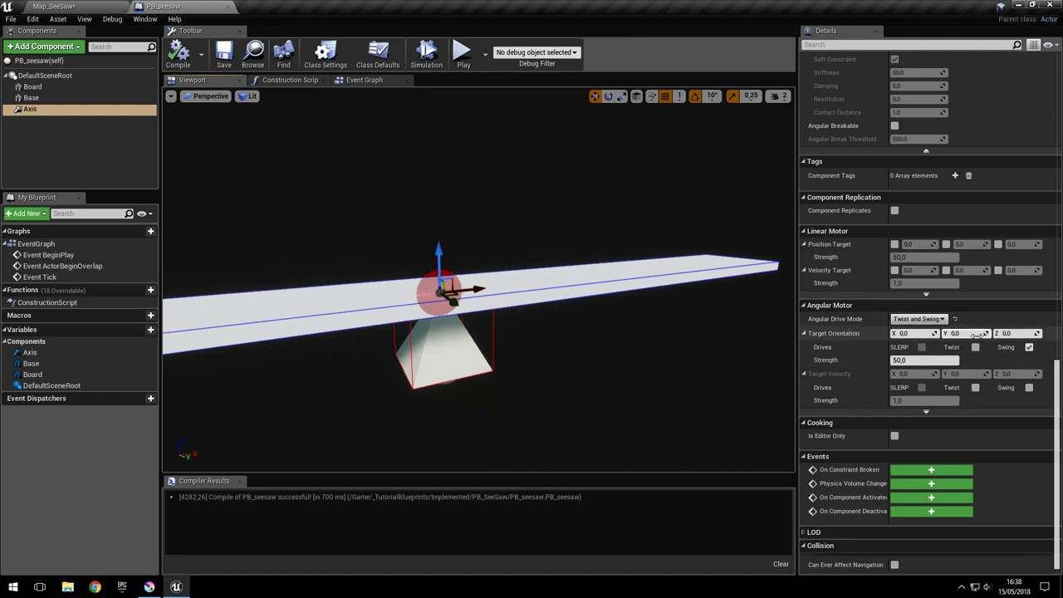
- Switch to the map, play-test the tilting seesaw, and return to PB_seesaw
{"action": "left_click", "coordinate": [54, 7]}
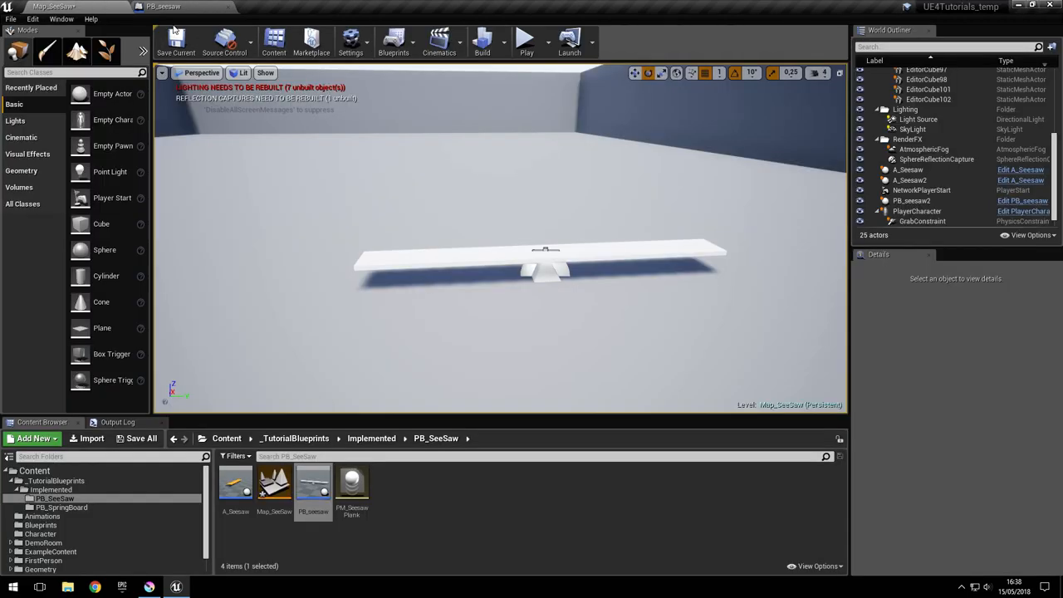
{"action": "left_click", "coordinate": [526, 39]}
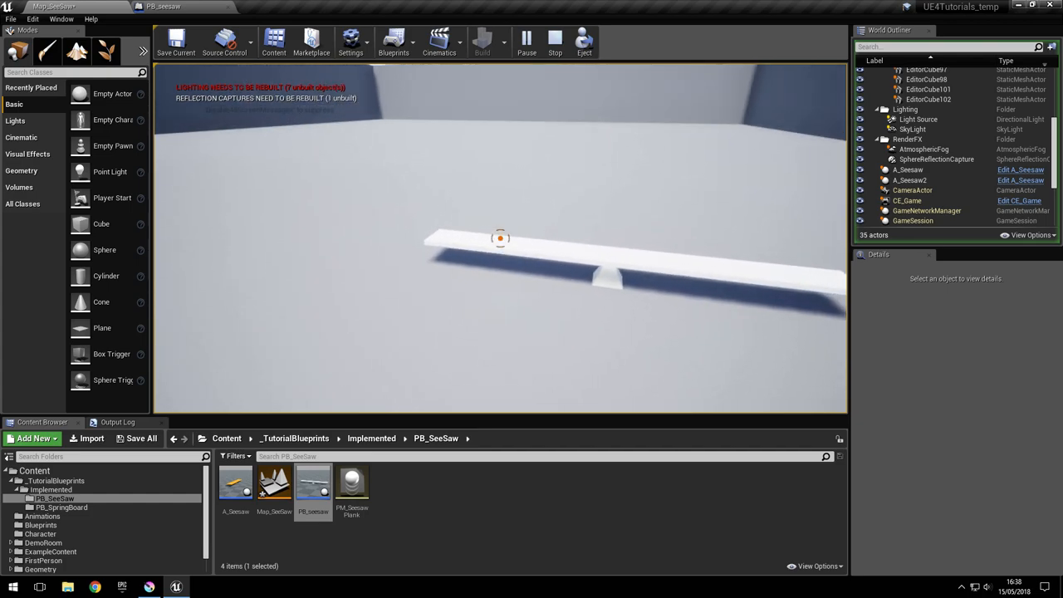
{"action": "left_click", "coordinate": [163, 6]}
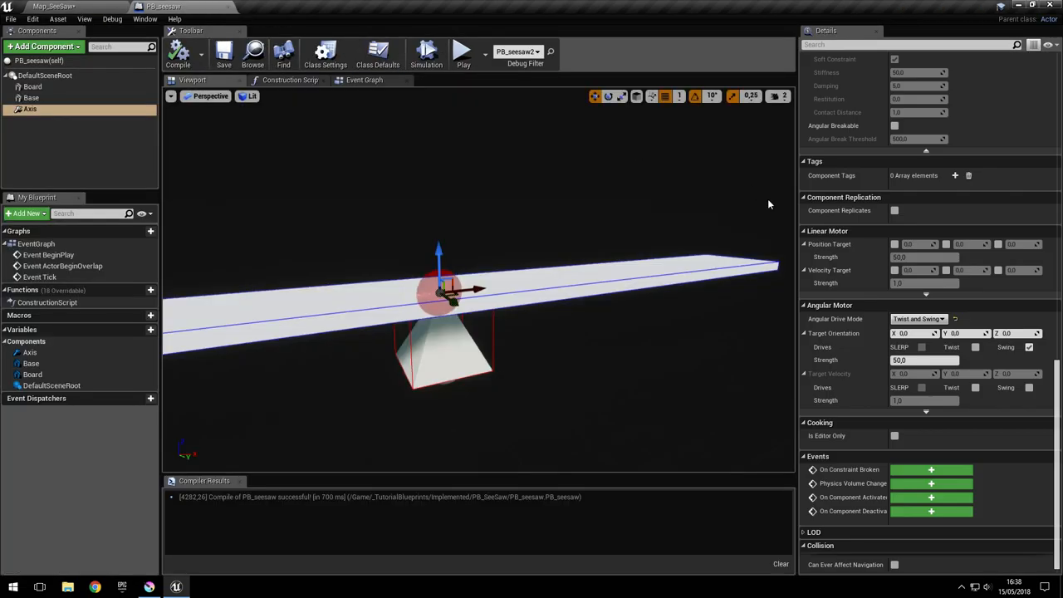
{"action": "mouse_move", "coordinate": [825, 373]}
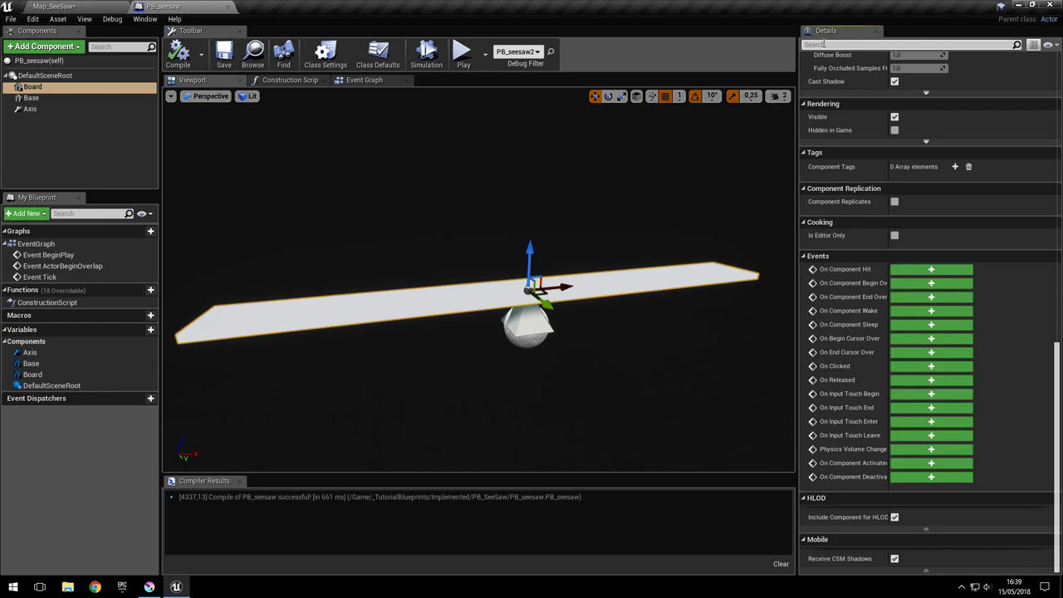
- Search the Board's Details for 'sleep', choose Sensitive, and return to Map_SeeSaw
{"action": "type", "text": "sleep"}
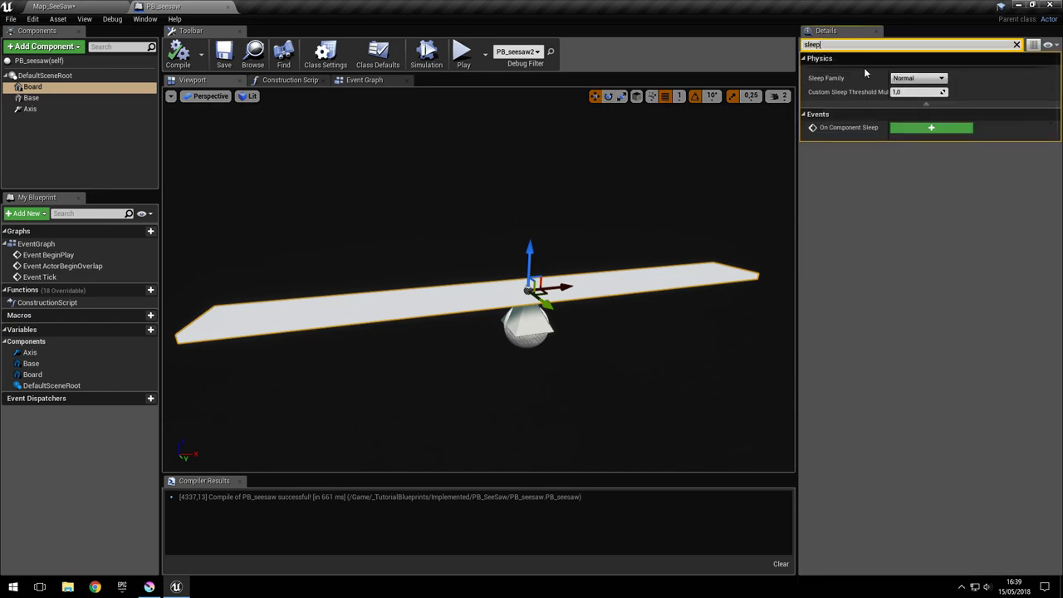
{"action": "mouse_move", "coordinate": [921, 79]}
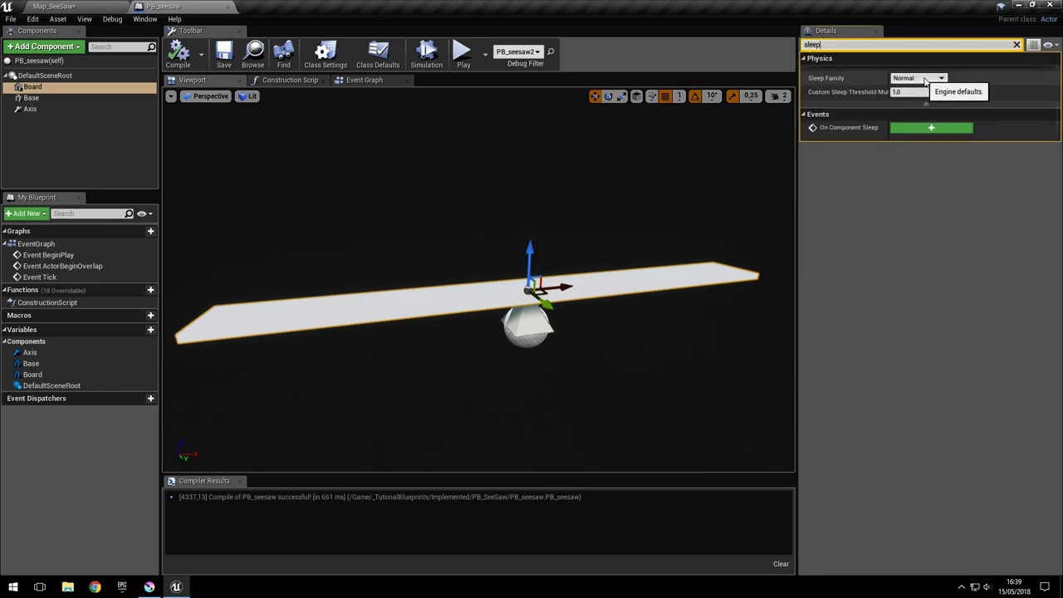
{"action": "left_click", "coordinate": [918, 77]}
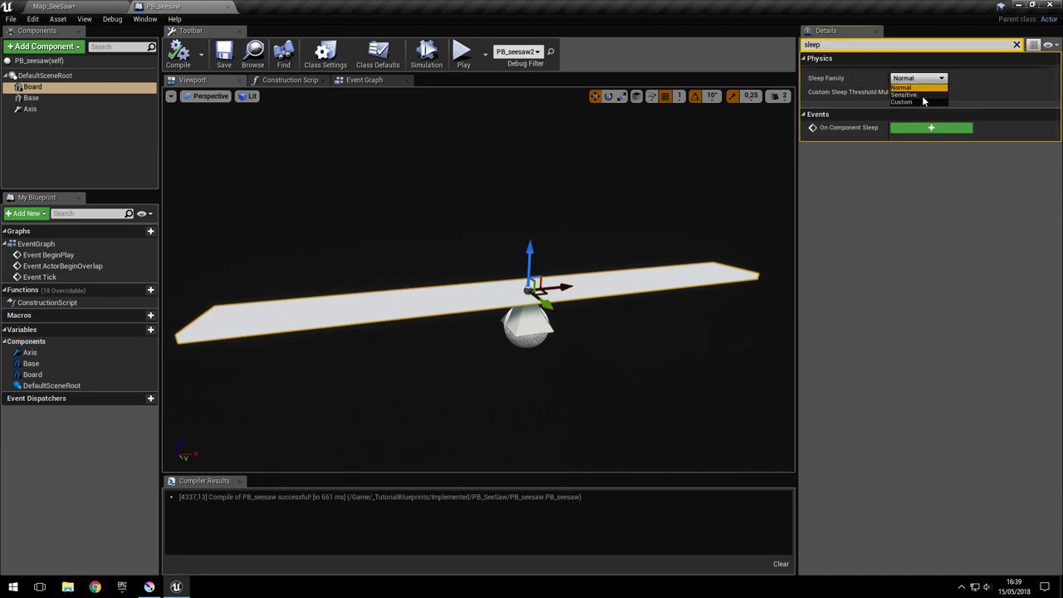
{"action": "left_click", "coordinate": [903, 94]}
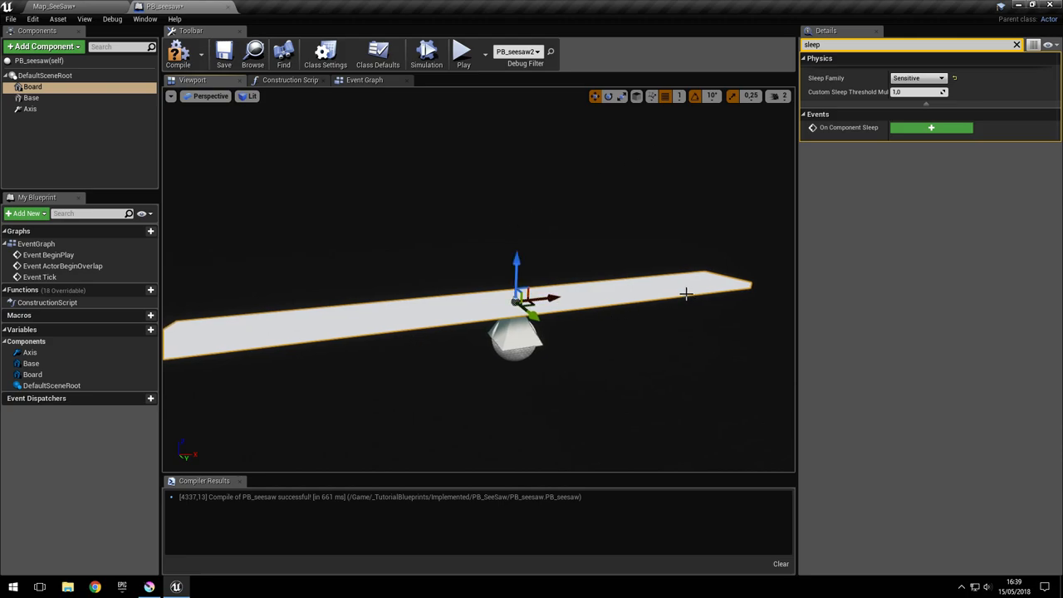
{"action": "mouse_move", "coordinate": [630, 283]}
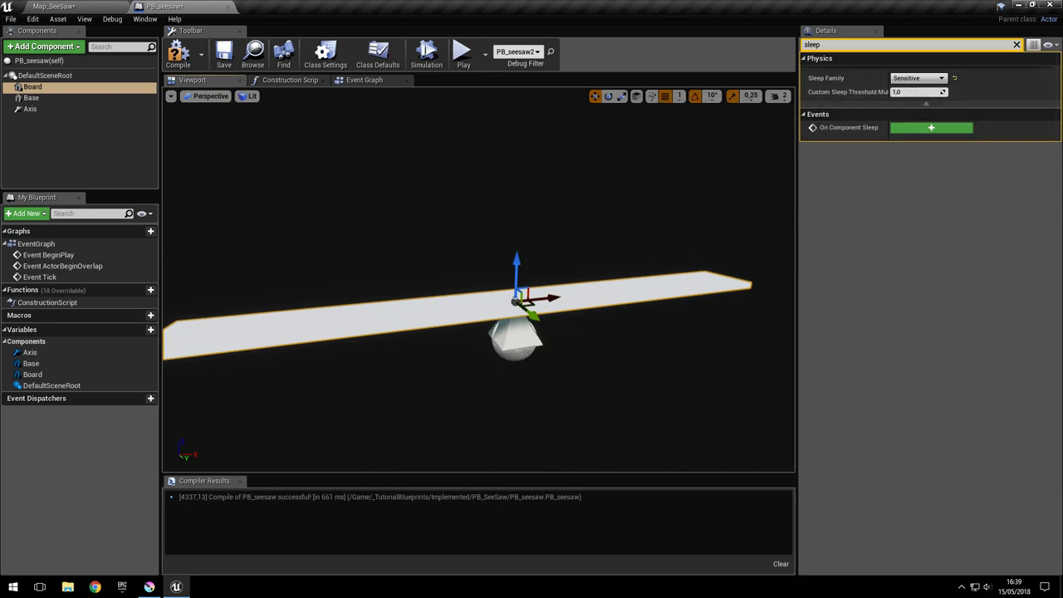
{"action": "left_click", "coordinate": [223, 52]}
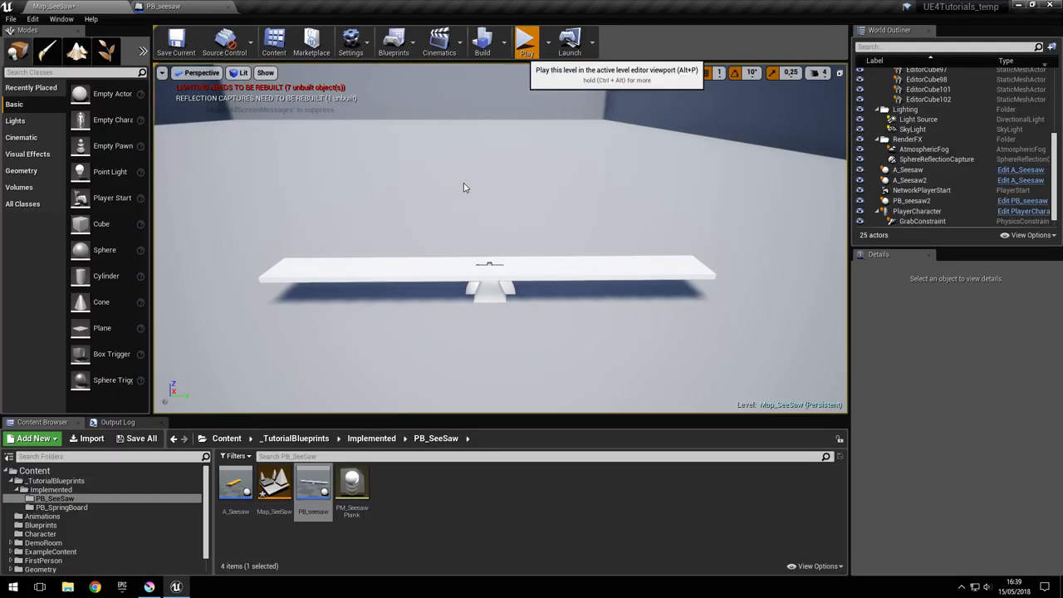
- Start playing the level to test the seesaw again
{"action": "left_click", "coordinate": [525, 39]}
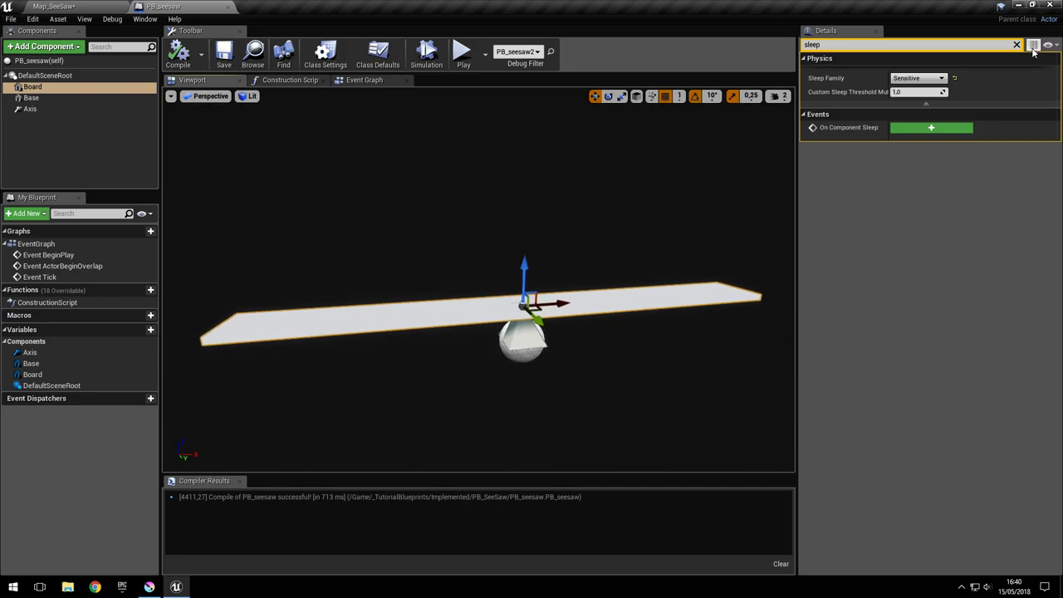
- Set the Axis constraint's angular motor target orientation strength to 2.0
{"action": "left_click", "coordinate": [30, 109]}
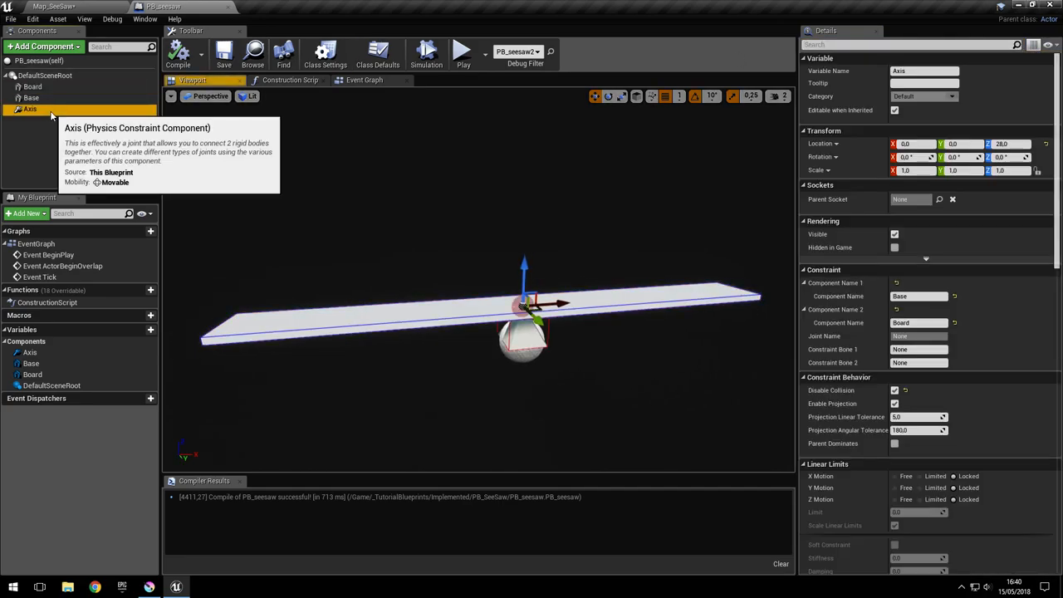
{"action": "scroll", "scroll_direction": "down", "scroll_amount": 3}
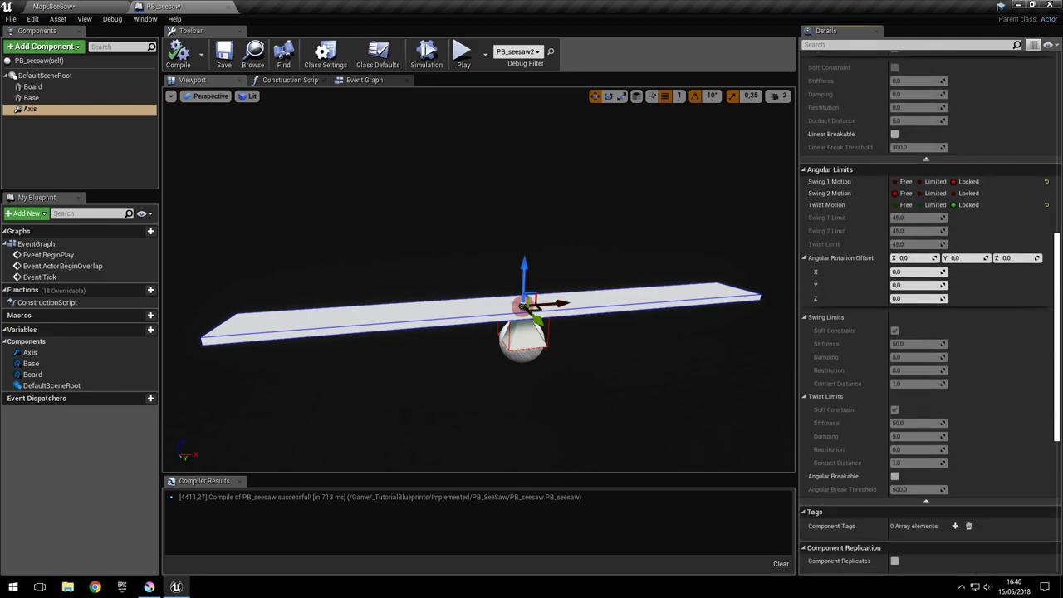
{"action": "scroll", "scroll_direction": "down", "scroll_amount": 3}
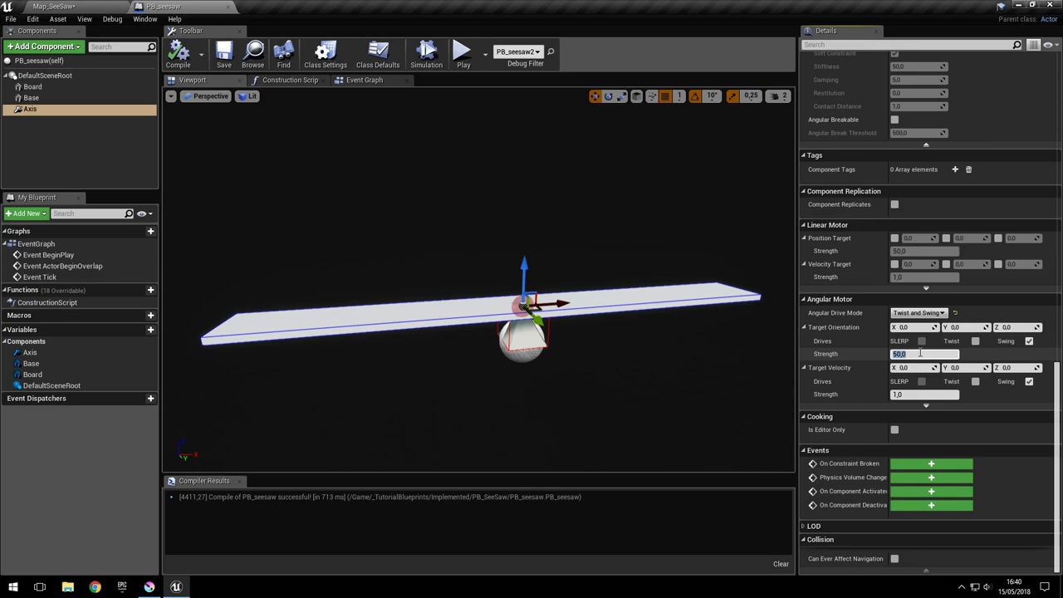
{"action": "type", "text": "2.0"}
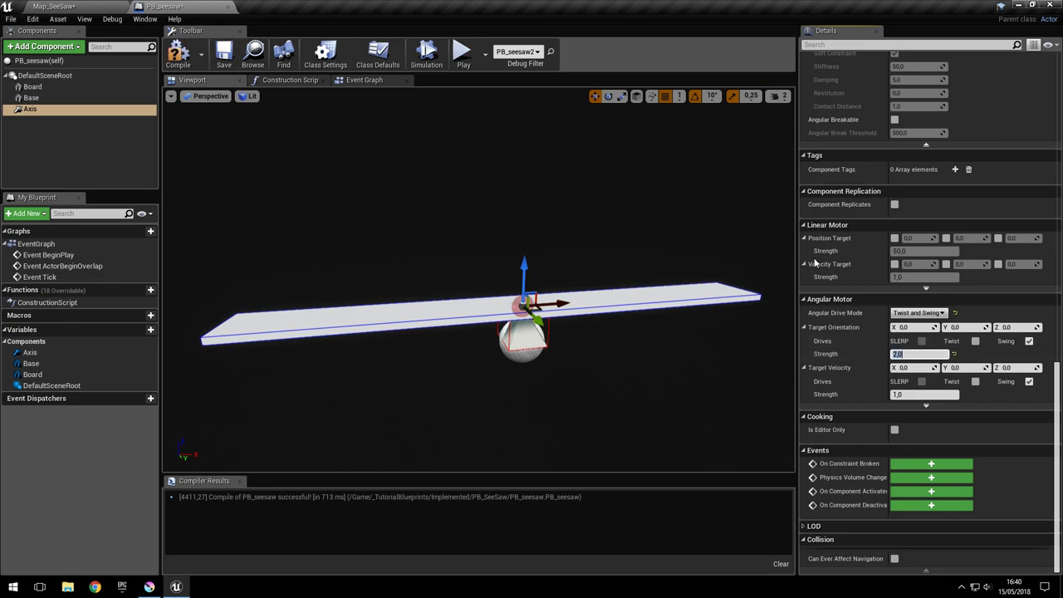
{"action": "left_click", "coordinate": [918, 354]}
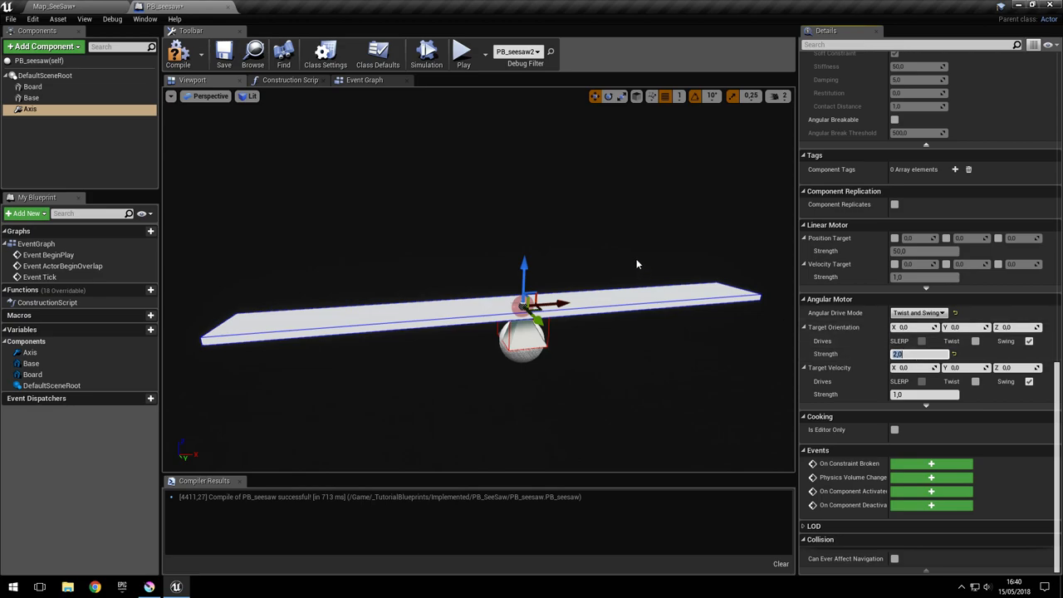
{"action": "mouse_move", "coordinate": [509, 167]}
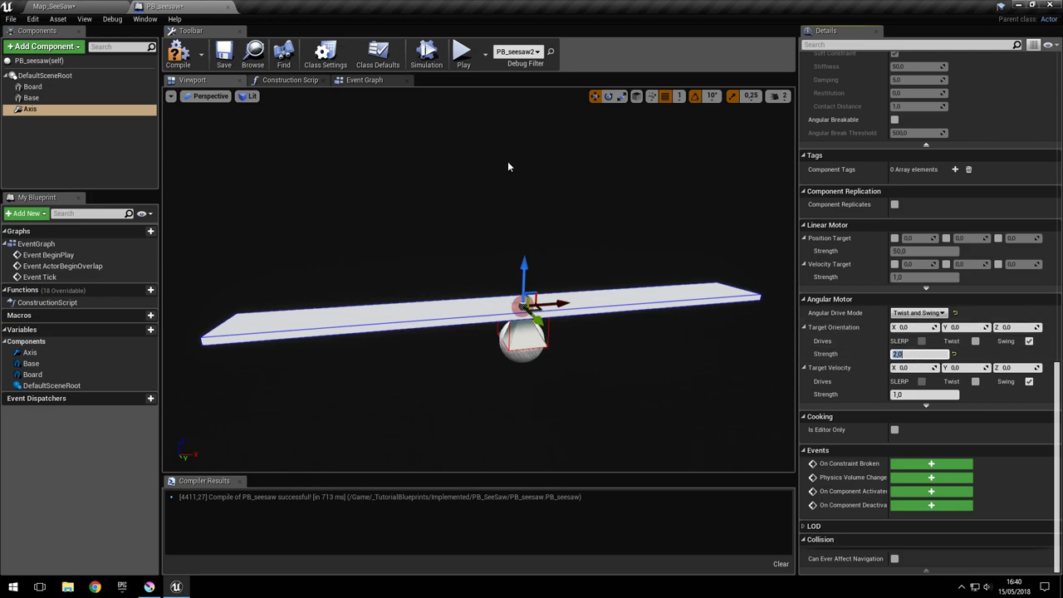
- Recompile and save PB_seesaw, then bring up the level map
{"action": "left_click", "coordinate": [178, 53]}
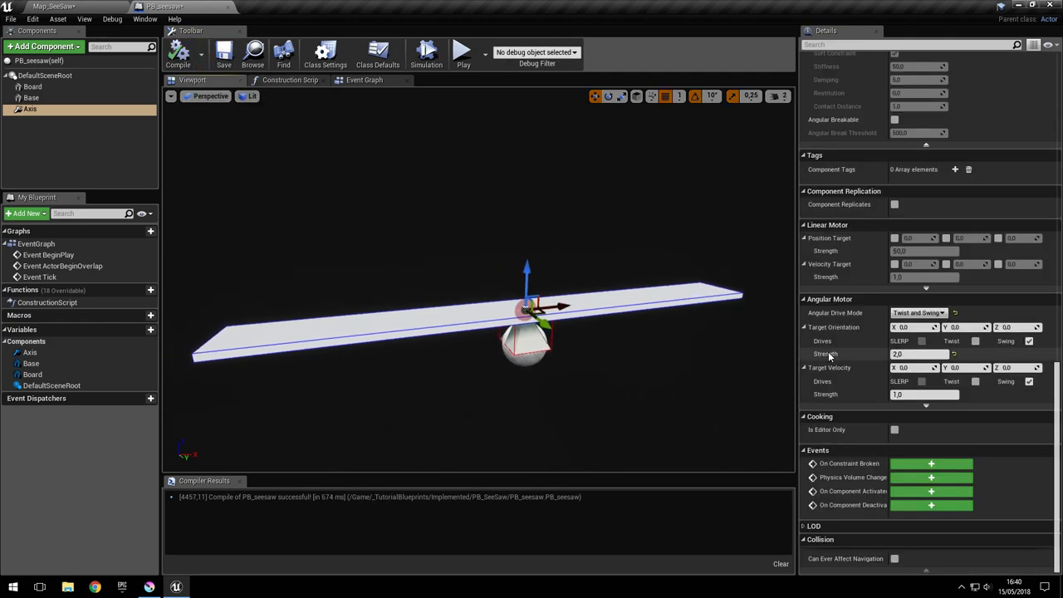
{"action": "left_click", "coordinate": [223, 52]}
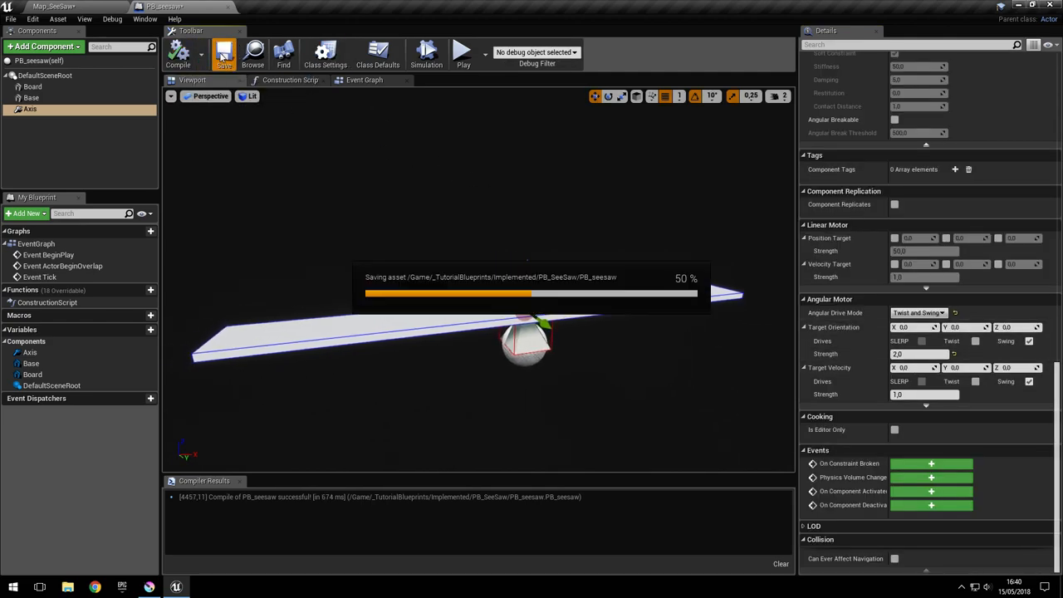
{"action": "left_click", "coordinate": [75, 6]}
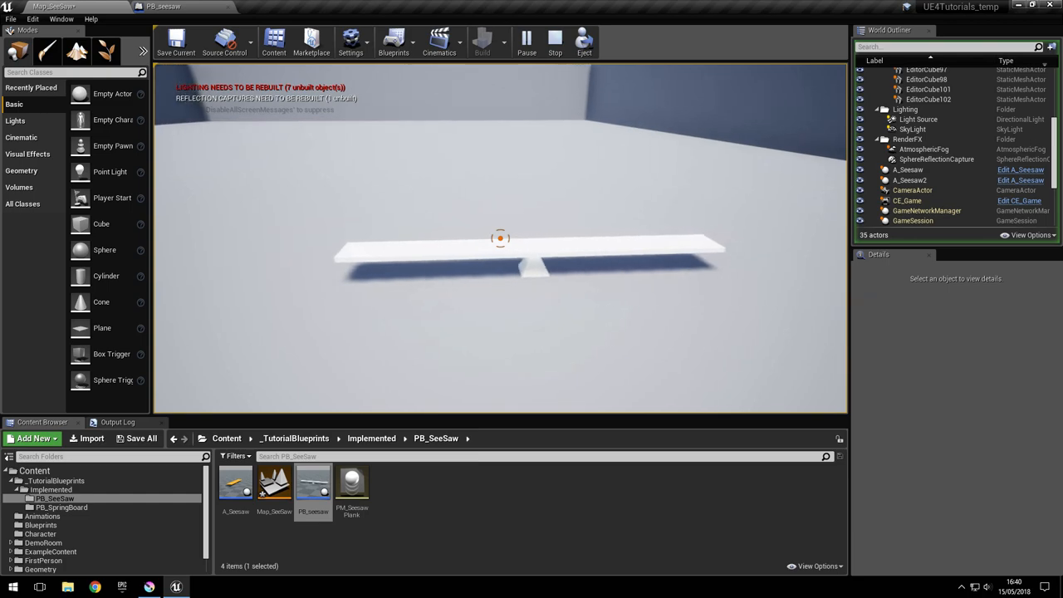
- Stop the level test run
{"action": "left_click", "coordinate": [554, 38]}
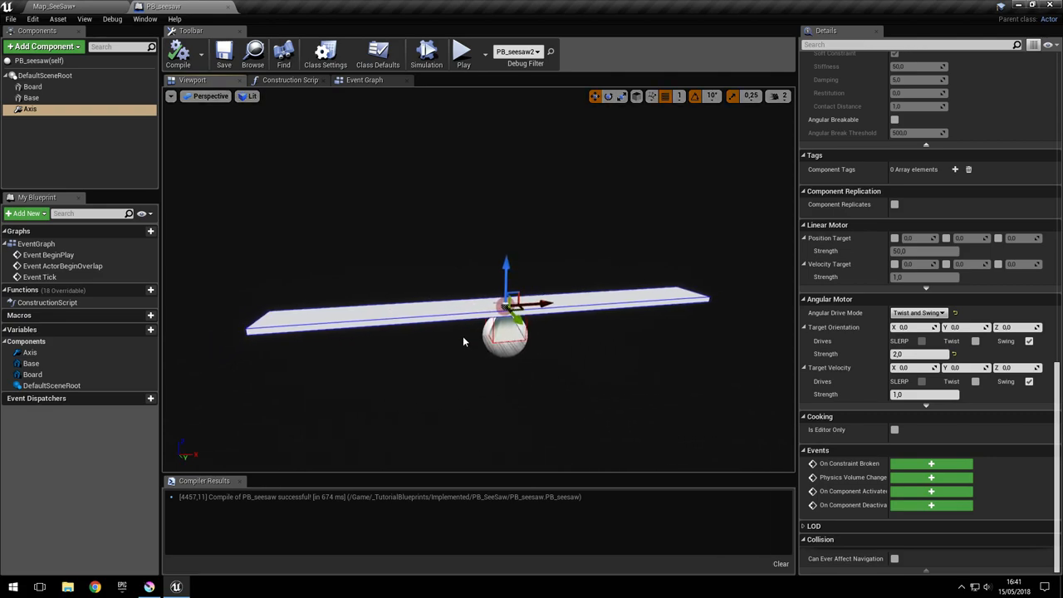
{"action": "mouse_move", "coordinate": [638, 266]}
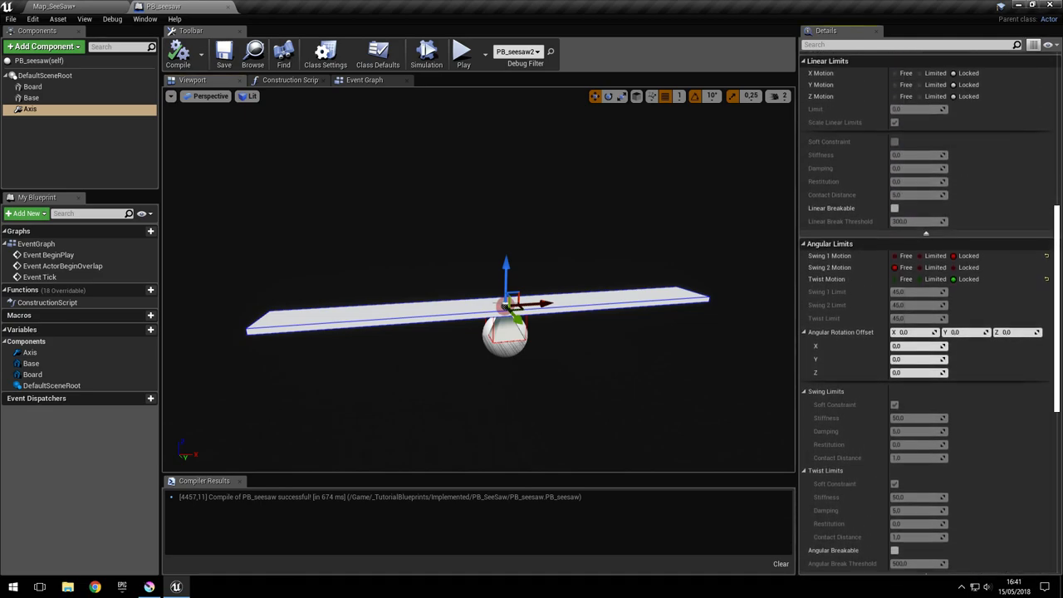
- Scroll the Axis Details panel down toward the Swing Limits settings
{"action": "scroll", "scroll_direction": "down", "scroll_amount": 3}
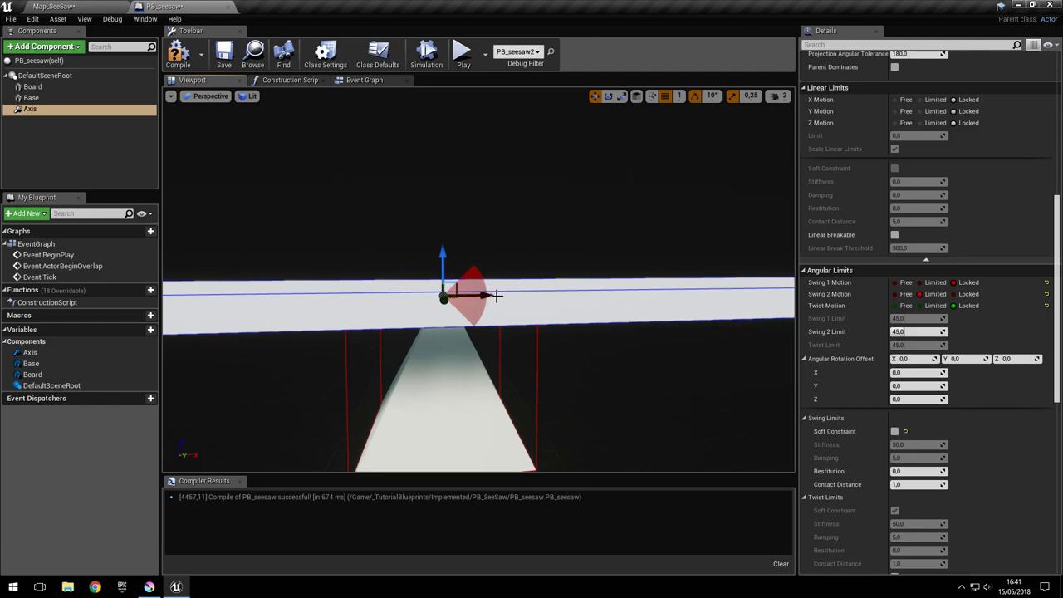
{"action": "mouse_move", "coordinate": [488, 267]}
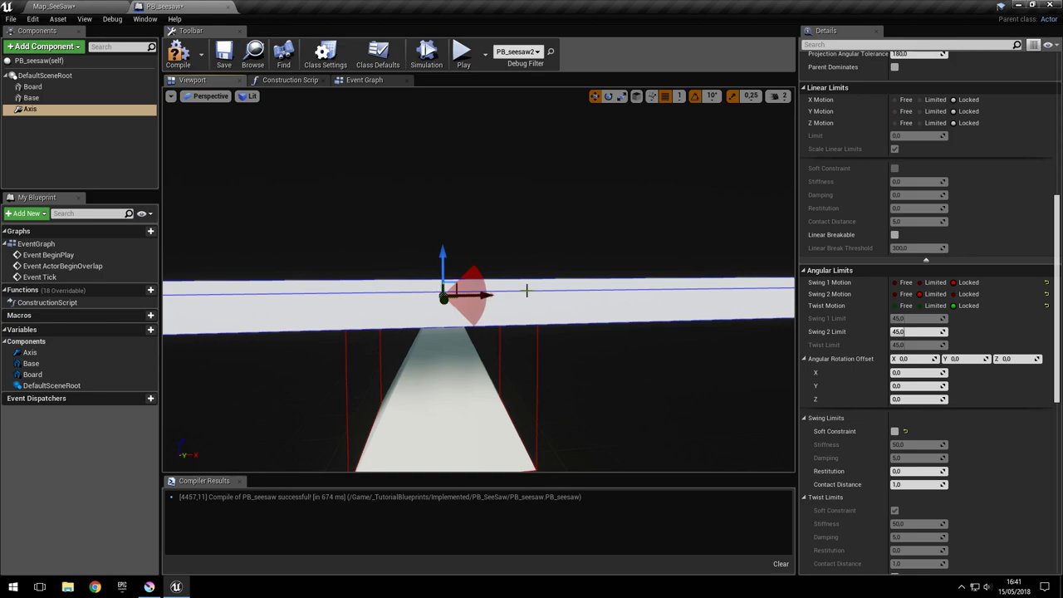
{"action": "mouse_move", "coordinate": [496, 295]}
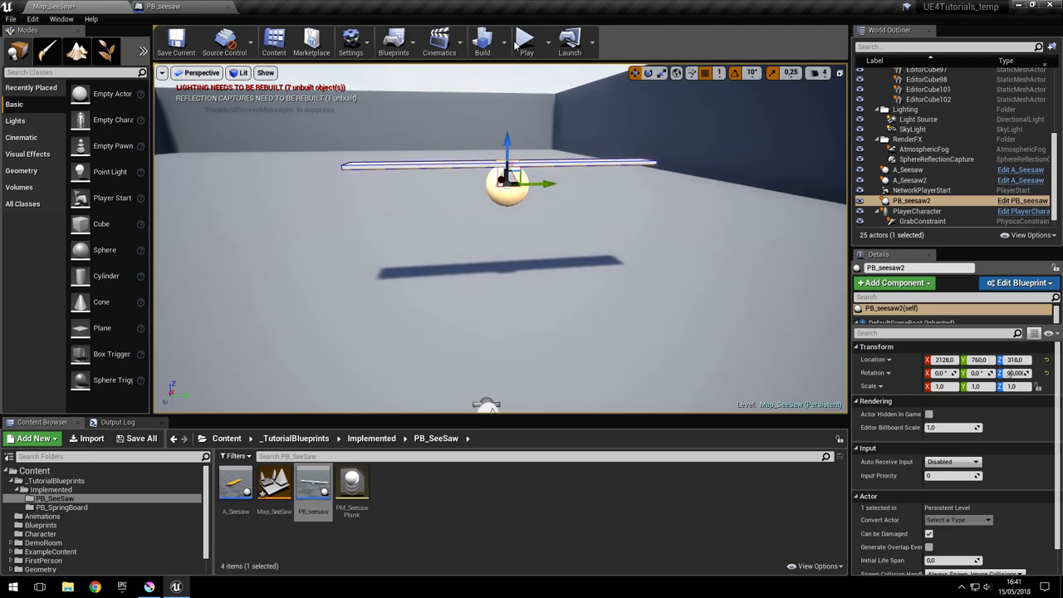
- Play the level to test the seesaw with hard 45° swing limits
{"action": "left_click", "coordinate": [525, 40]}
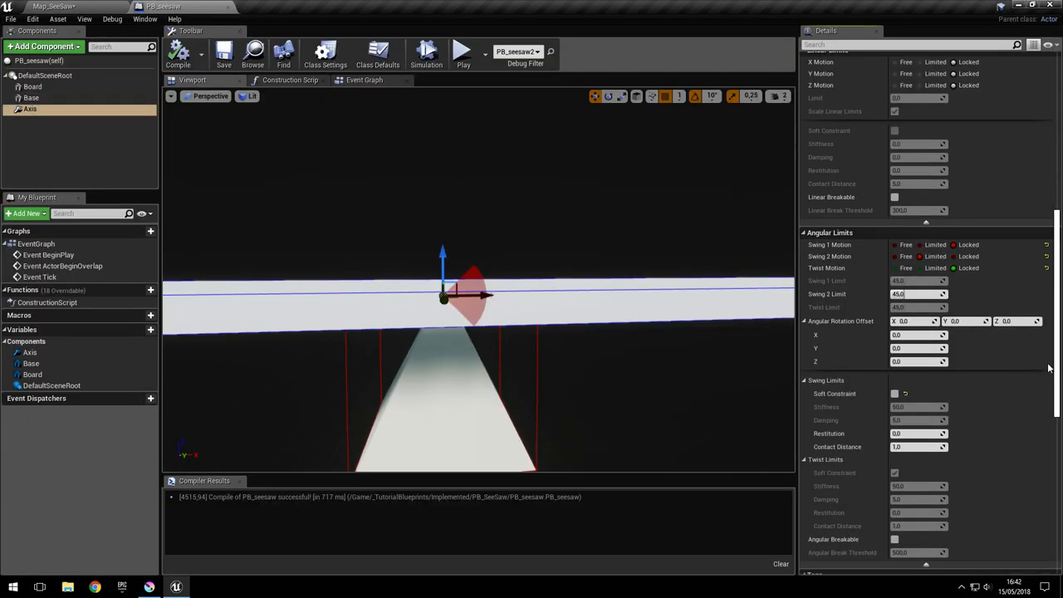
- Give the swing limits soft-constraint stiffness 20.0, recompile PB_seesaw, and switch to Map_SeeSaw
{"action": "scroll", "scroll_direction": "down", "scroll_amount": 3}
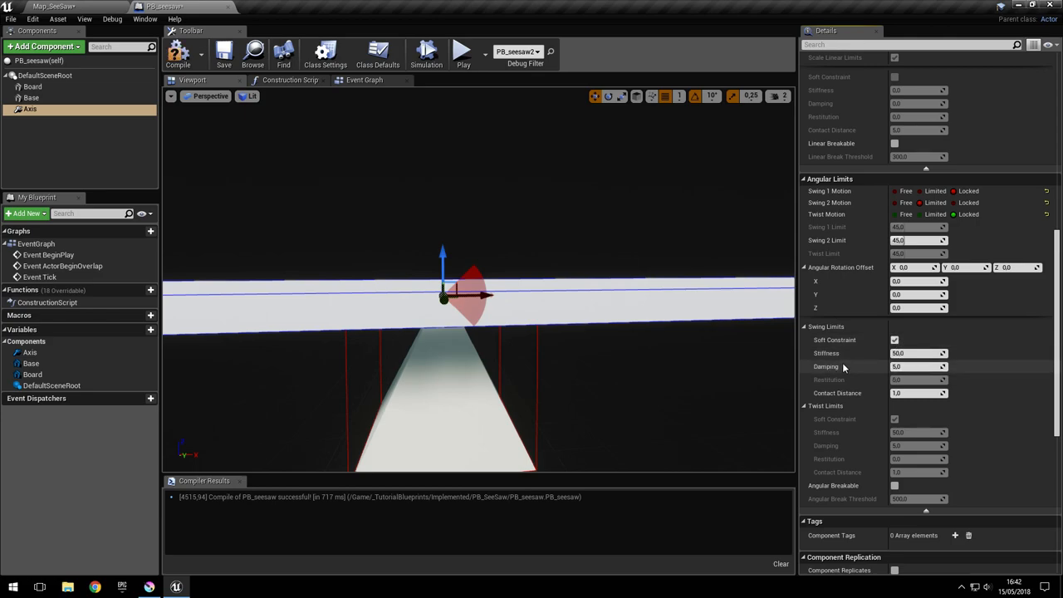
{"action": "left_click", "coordinate": [917, 353]}
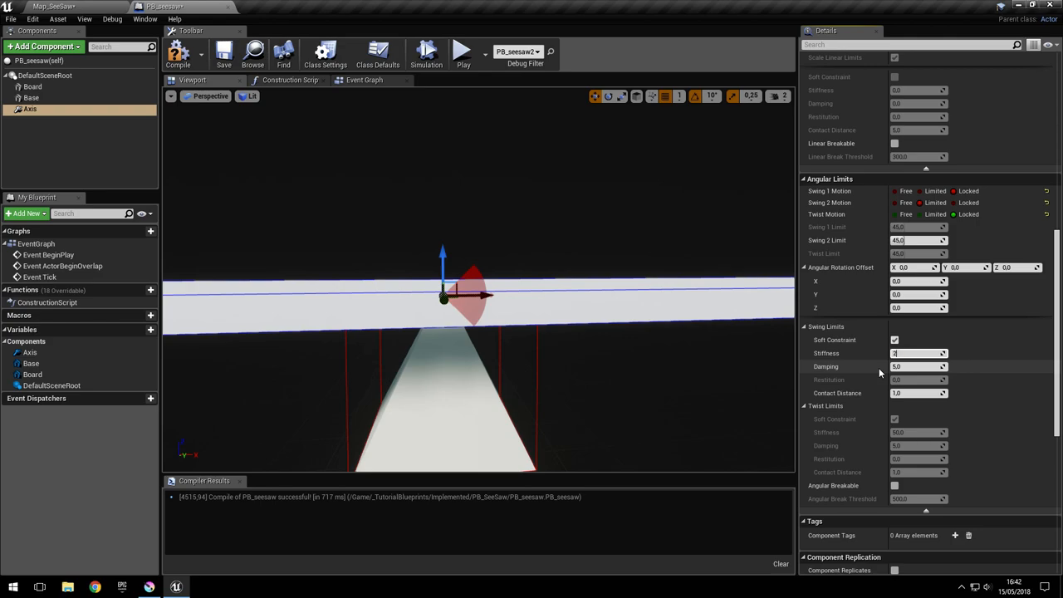
{"action": "type", "text": "20.0"}
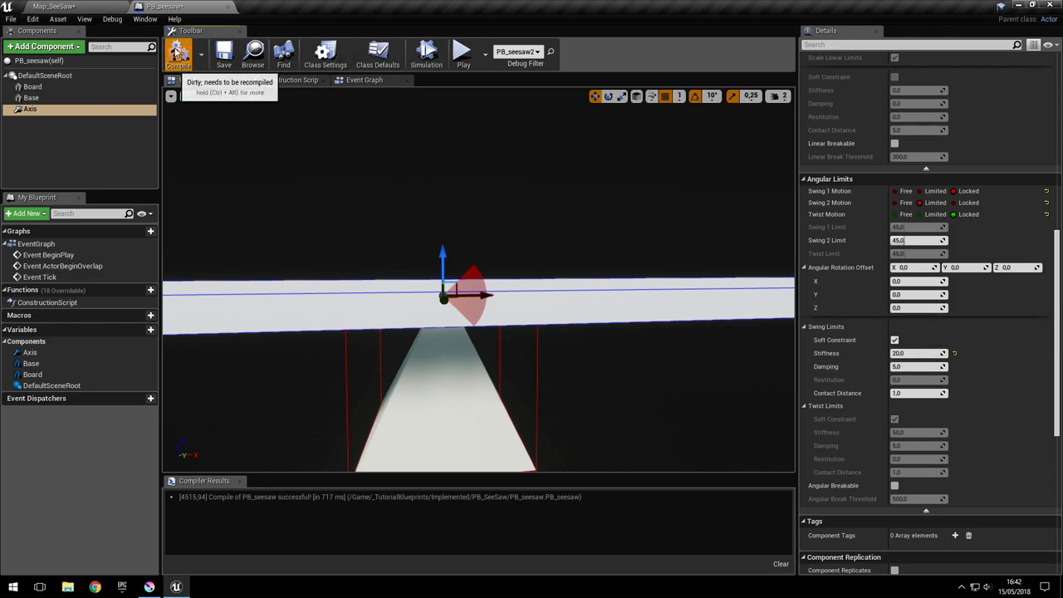
{"action": "left_click", "coordinate": [177, 53]}
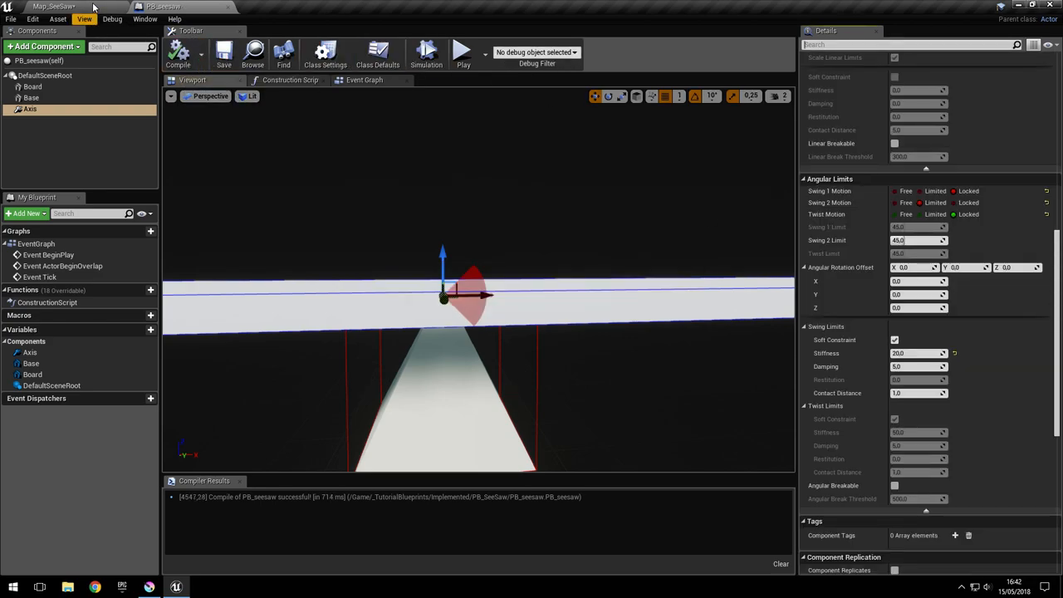
{"action": "left_click", "coordinate": [54, 7]}
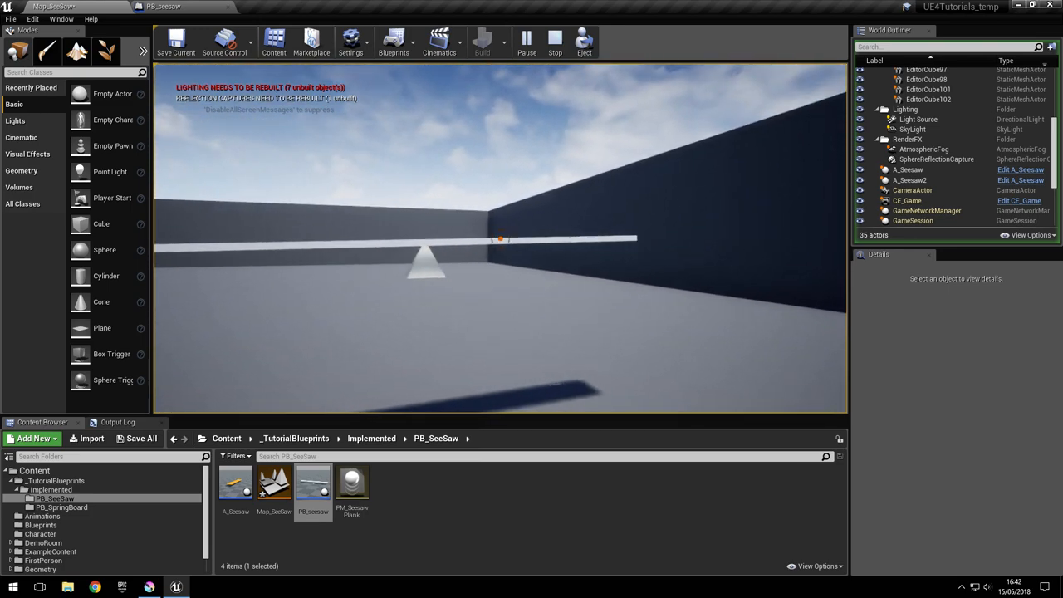
- Stop the play-test of the softer swing limits
{"action": "left_click", "coordinate": [554, 39]}
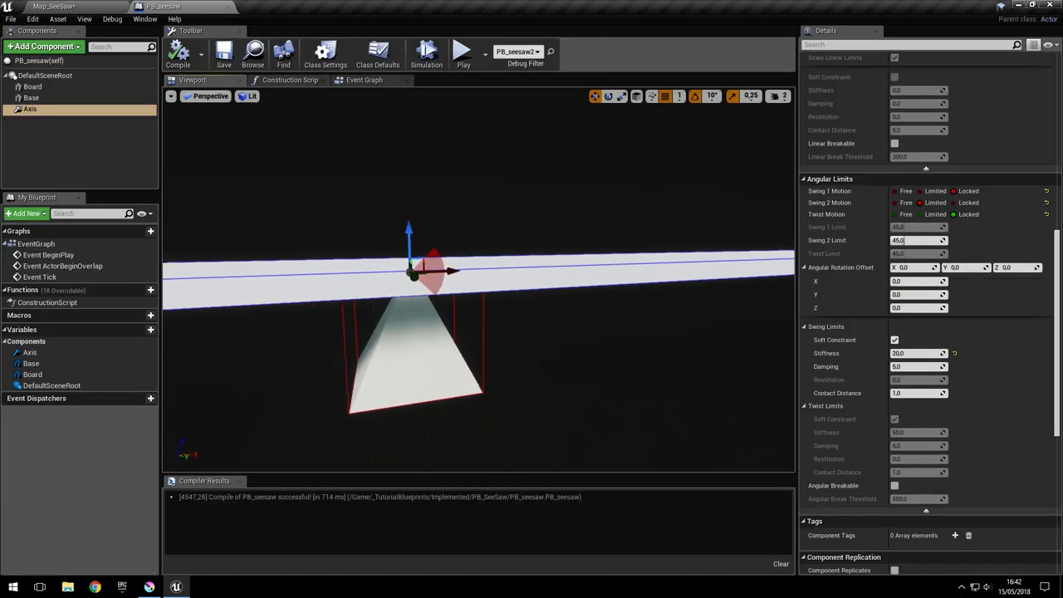
- Scroll the Axis Details panel down to the Angular Motor settings
{"action": "scroll", "scroll_direction": "down", "scroll_amount": 3}
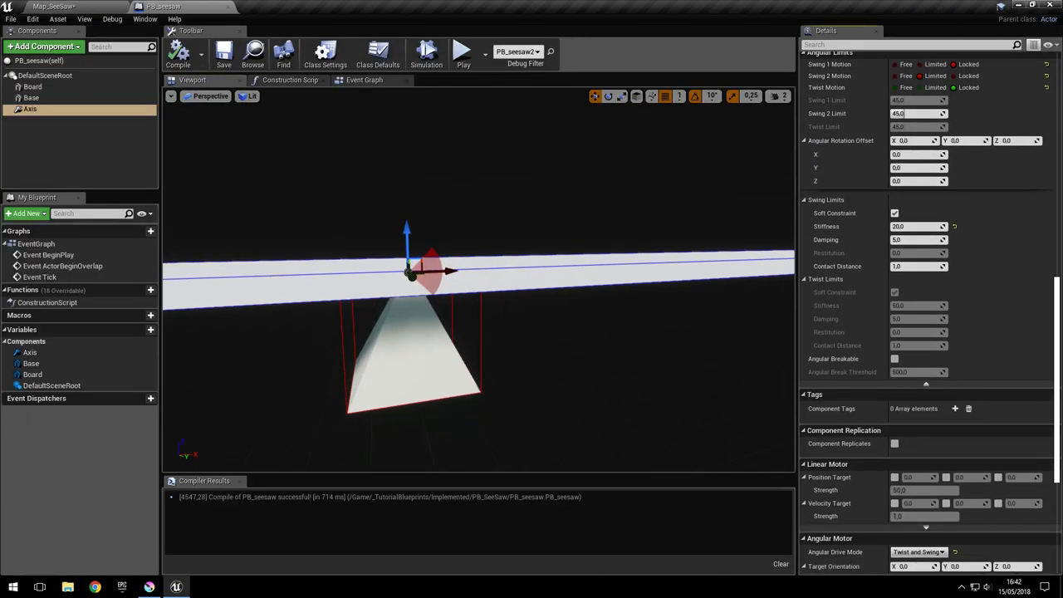
{"action": "scroll", "scroll_direction": "down", "scroll_amount": 3}
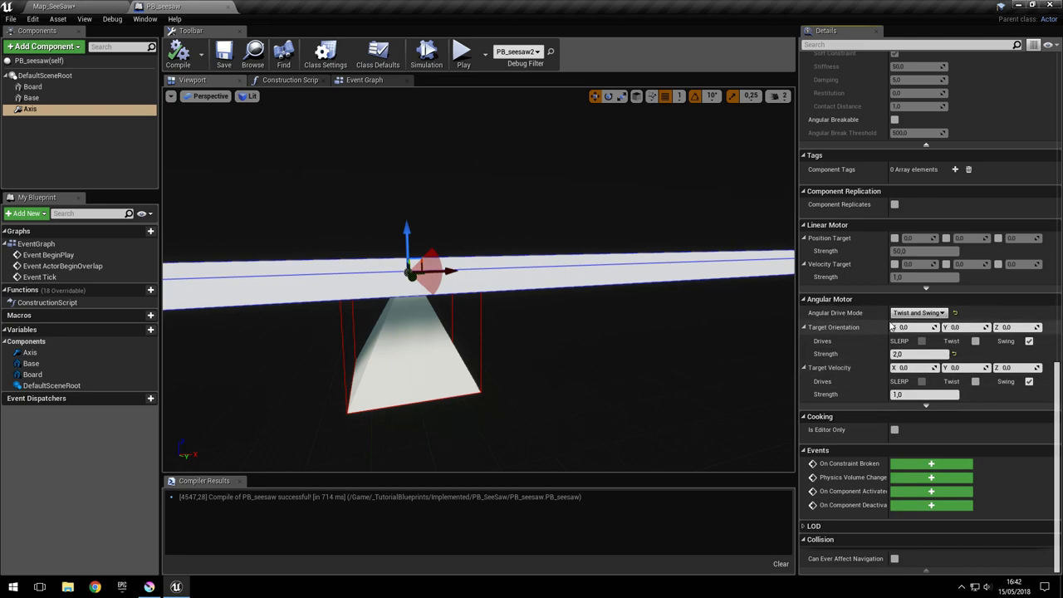
{"action": "mouse_move", "coordinate": [846, 326]}
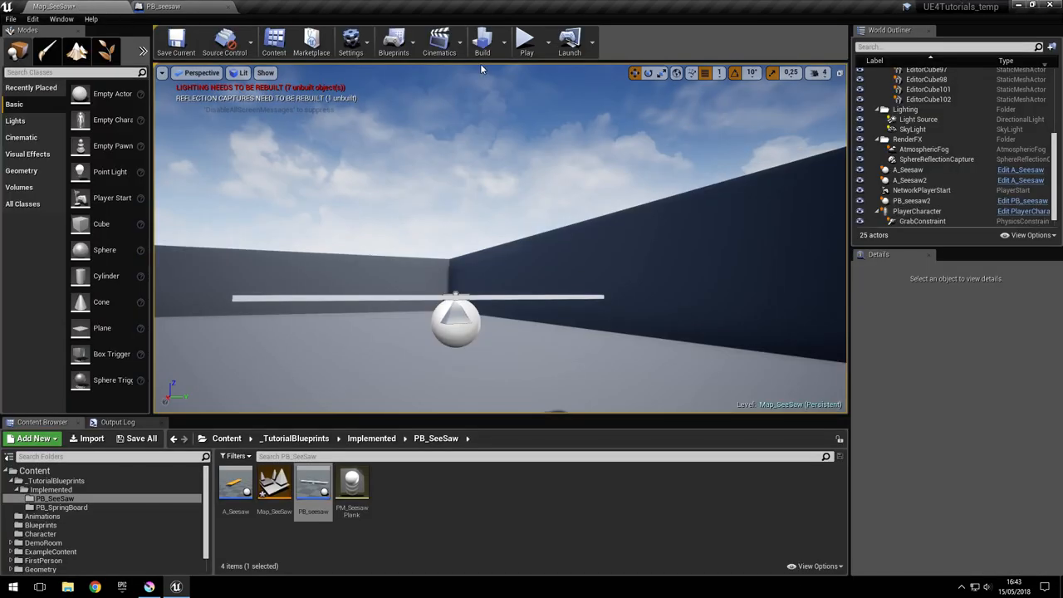
- Play the level to tip the motorised seesaw, then stop the run
{"action": "left_click", "coordinate": [526, 40]}
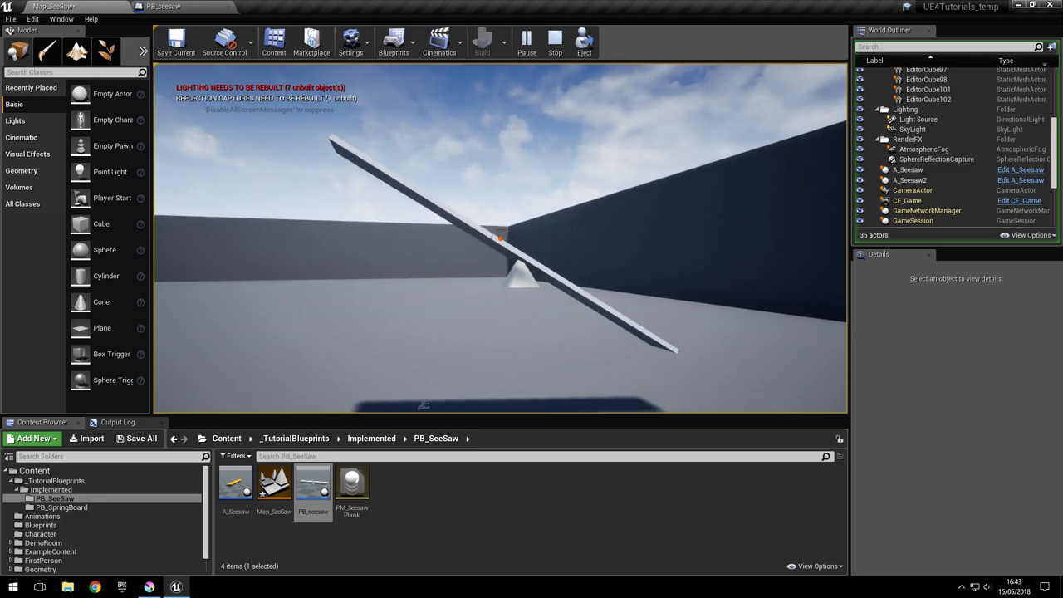
{"action": "left_click", "coordinate": [555, 40]}
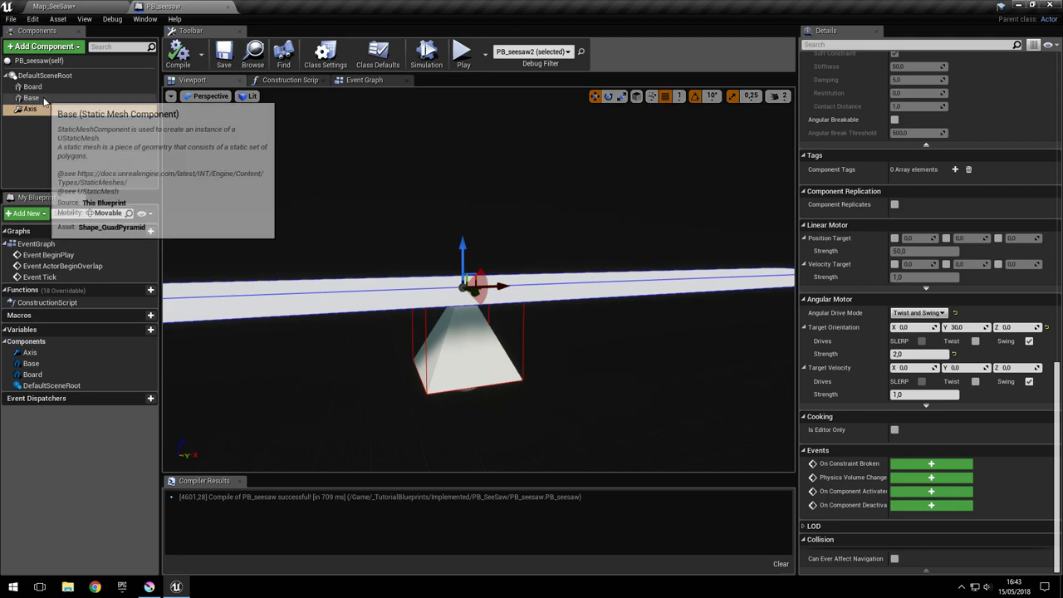
- On Base, toggle Visible off and back on, then toggle Hidden in Game
{"action": "left_click", "coordinate": [30, 97]}
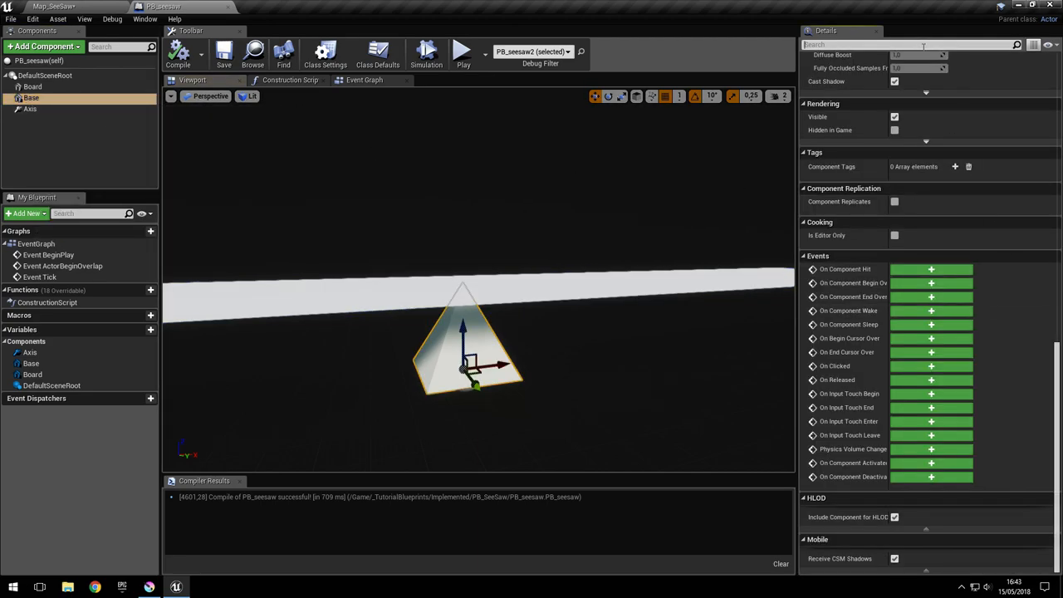
{"action": "type", "text": "visi"}
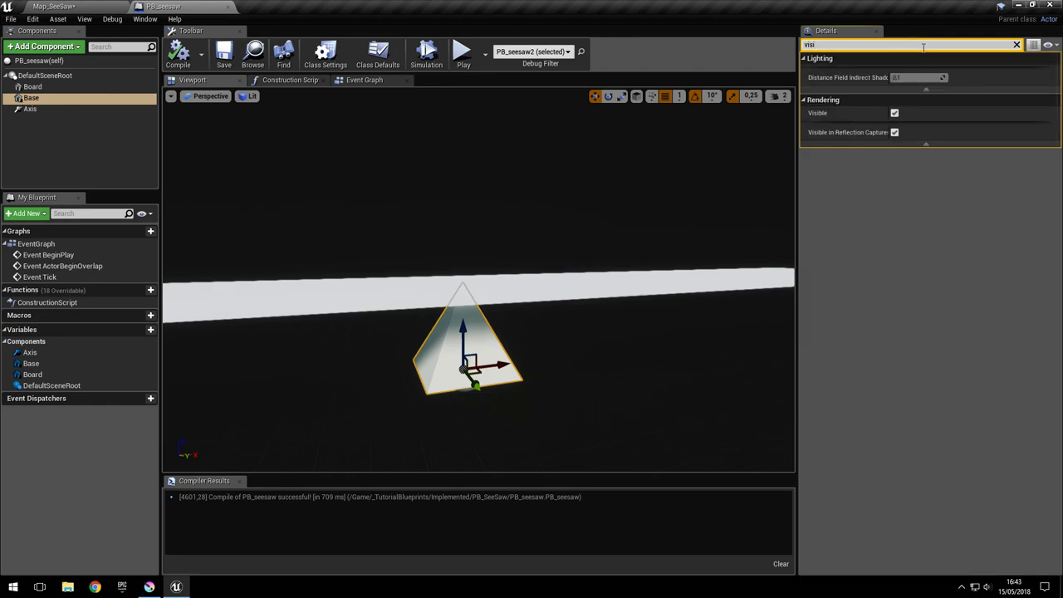
{"action": "left_click", "coordinate": [894, 112]}
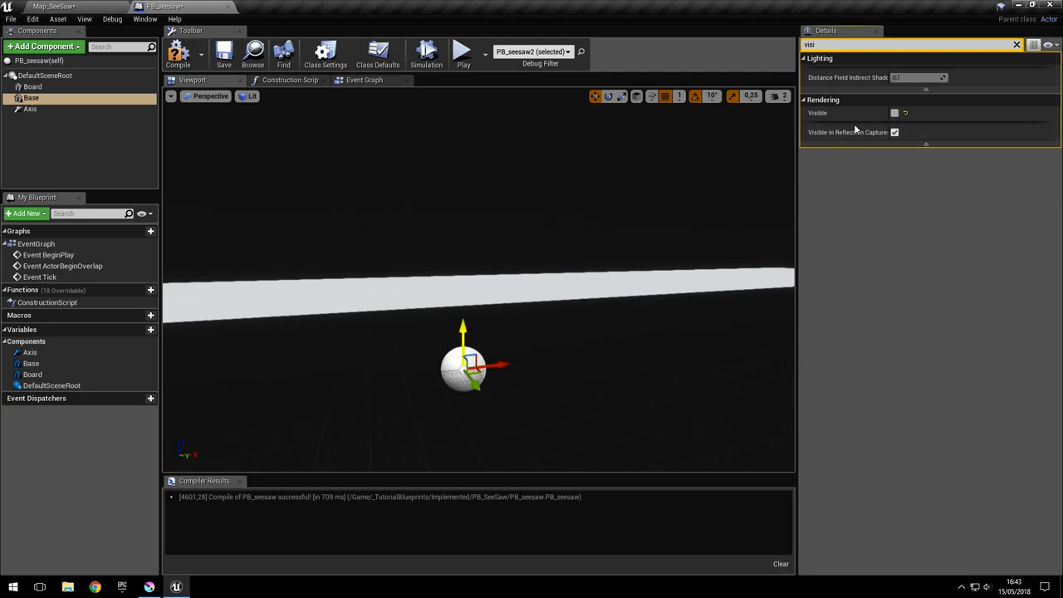
{"action": "left_click", "coordinate": [894, 112]}
{"action": "type", "text": "h"}
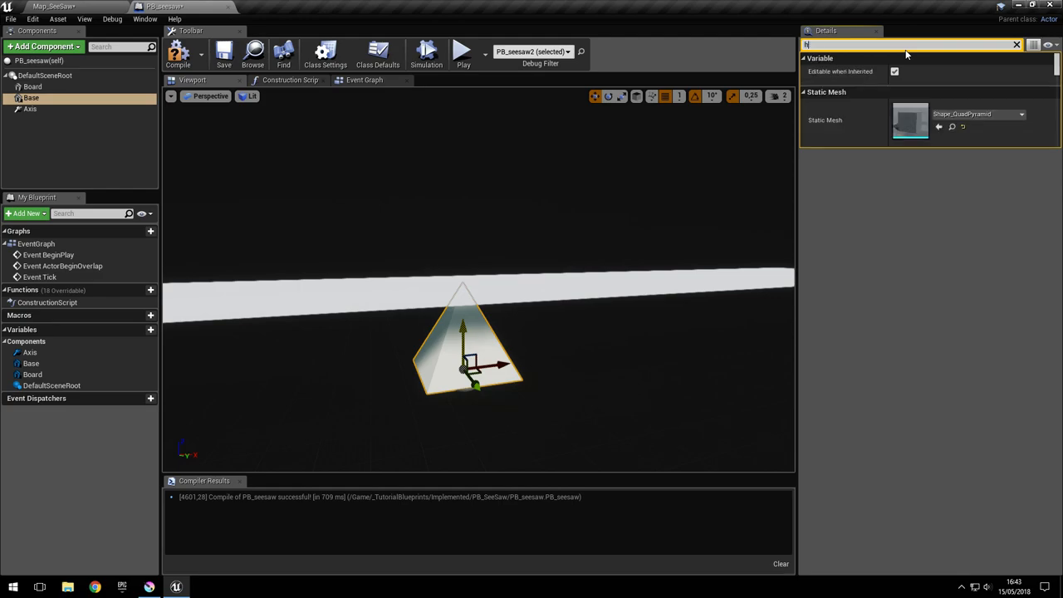
{"action": "type", "text": "idd"}
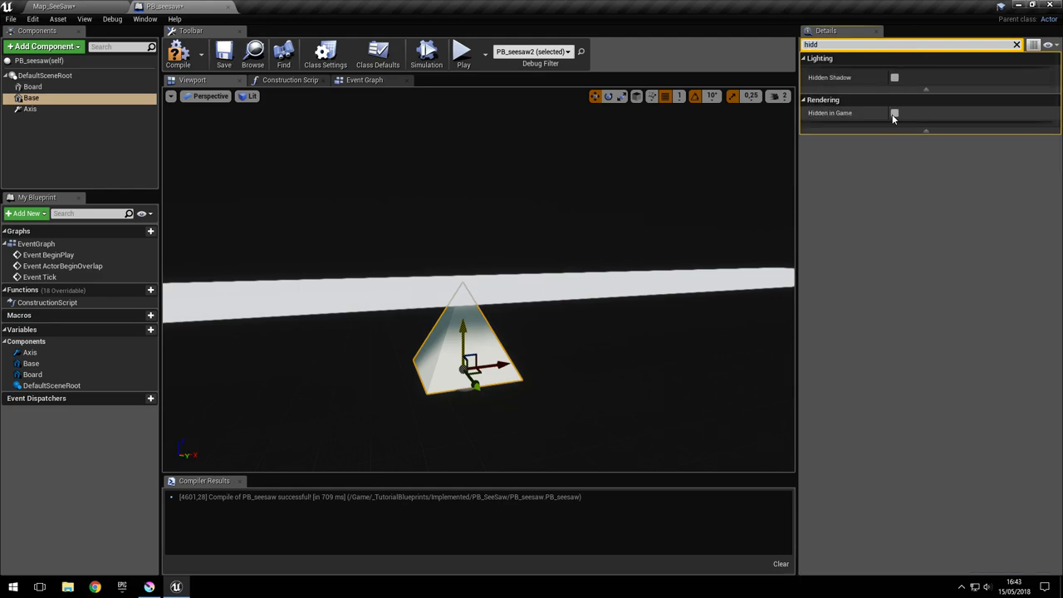
{"action": "left_click", "coordinate": [894, 113]}
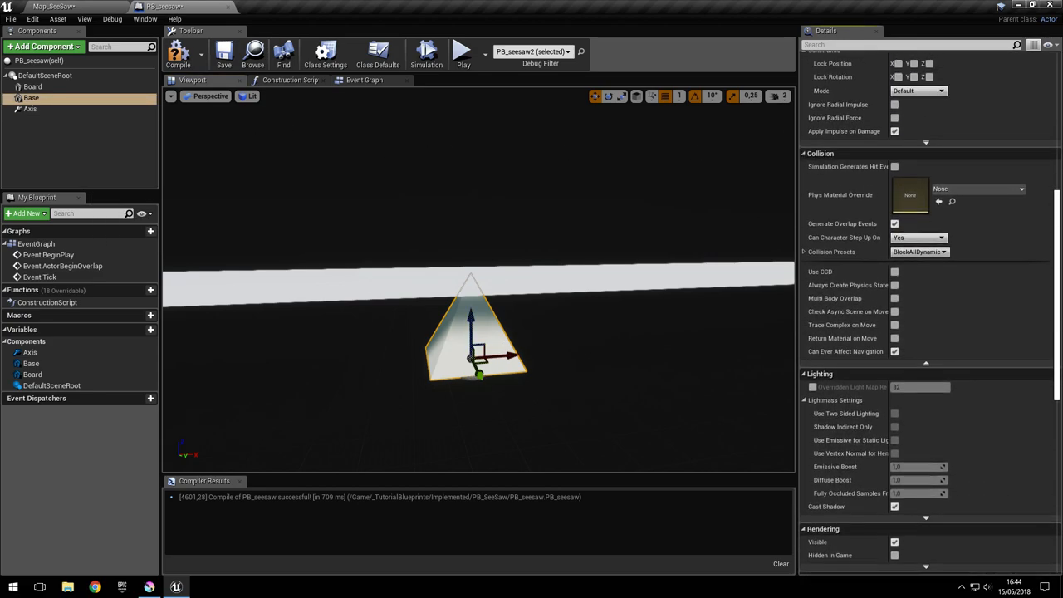
- Give the Base custom collision: Query Only (No Physics Collision), ignoring all channels
{"action": "left_click", "coordinate": [919, 251]}
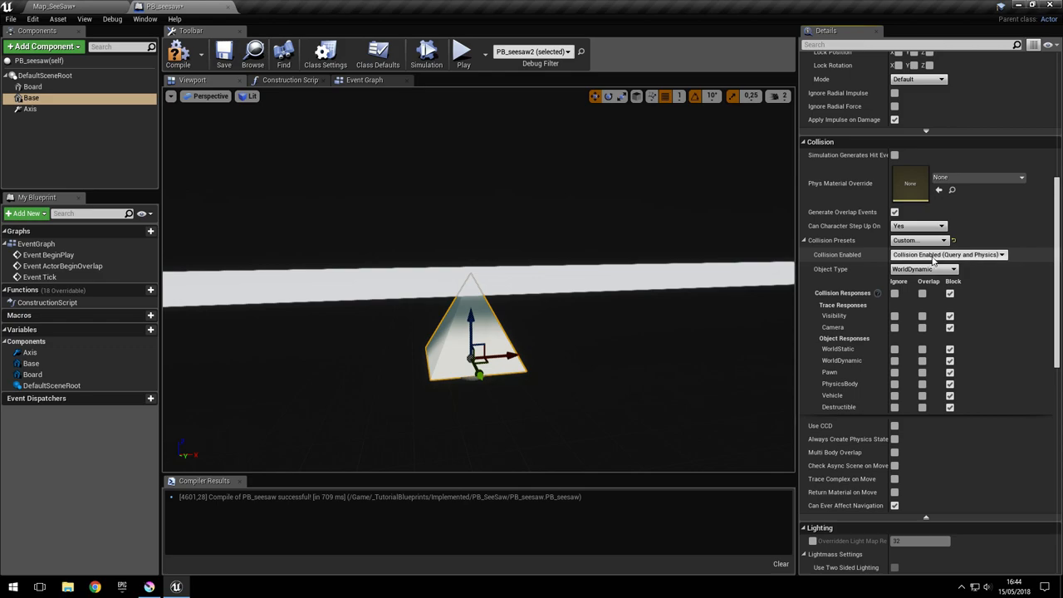
{"action": "left_click", "coordinate": [946, 254]}
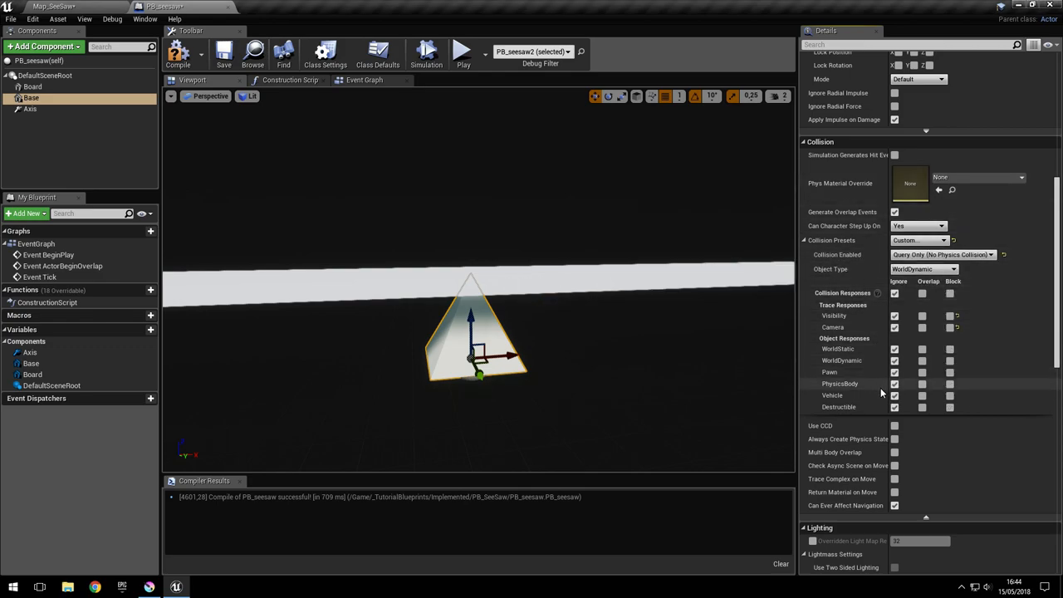
{"action": "mouse_move", "coordinate": [178, 53]}
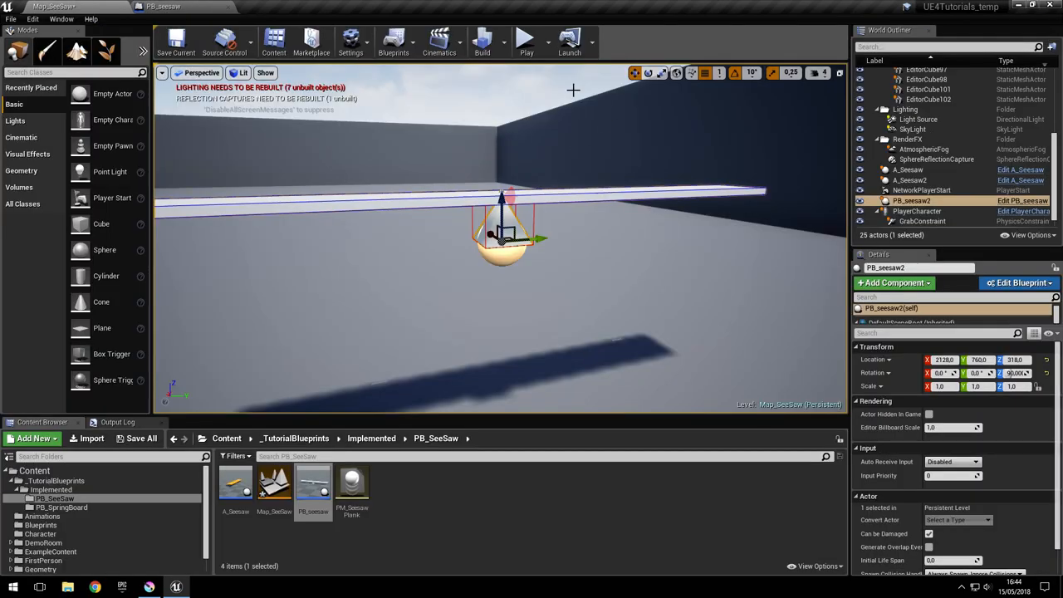
- Play-test the level to watch the board tilt, stop, and return to PB_seesaw
{"action": "left_click", "coordinate": [525, 39]}
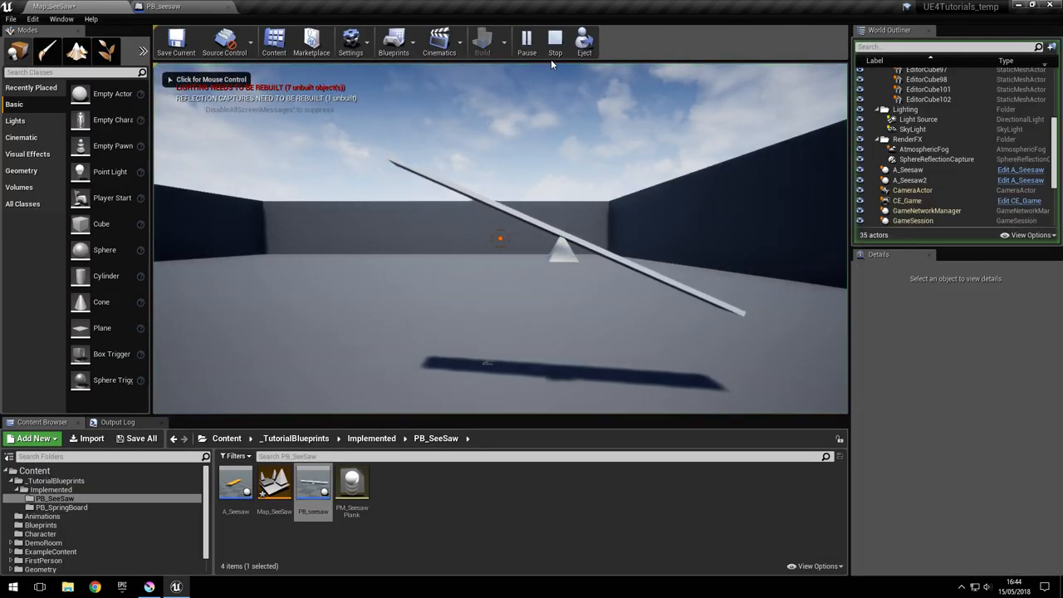
{"action": "left_click", "coordinate": [553, 39]}
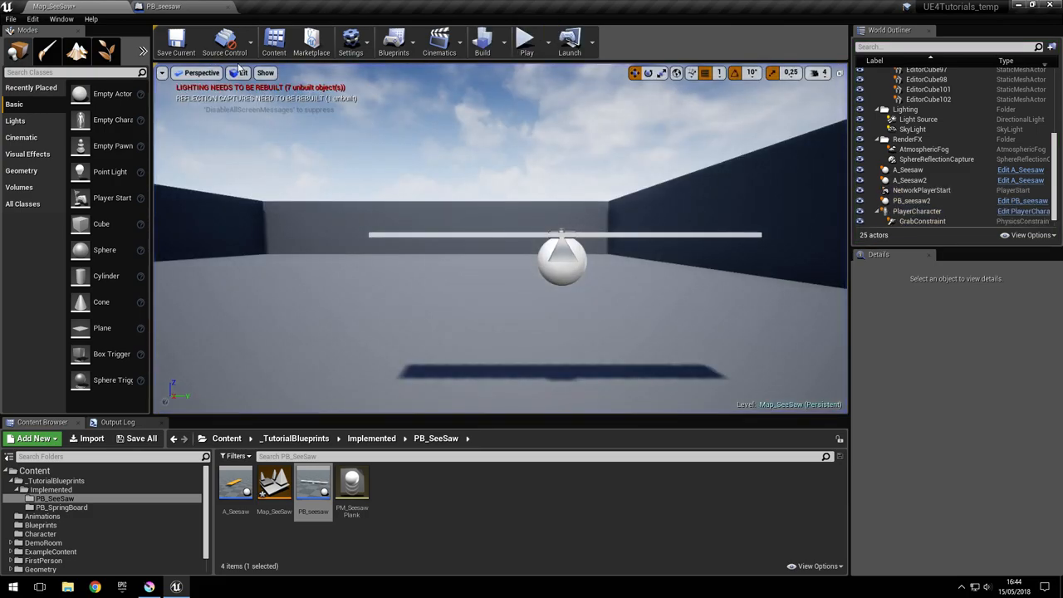
{"action": "left_click", "coordinate": [911, 200]}
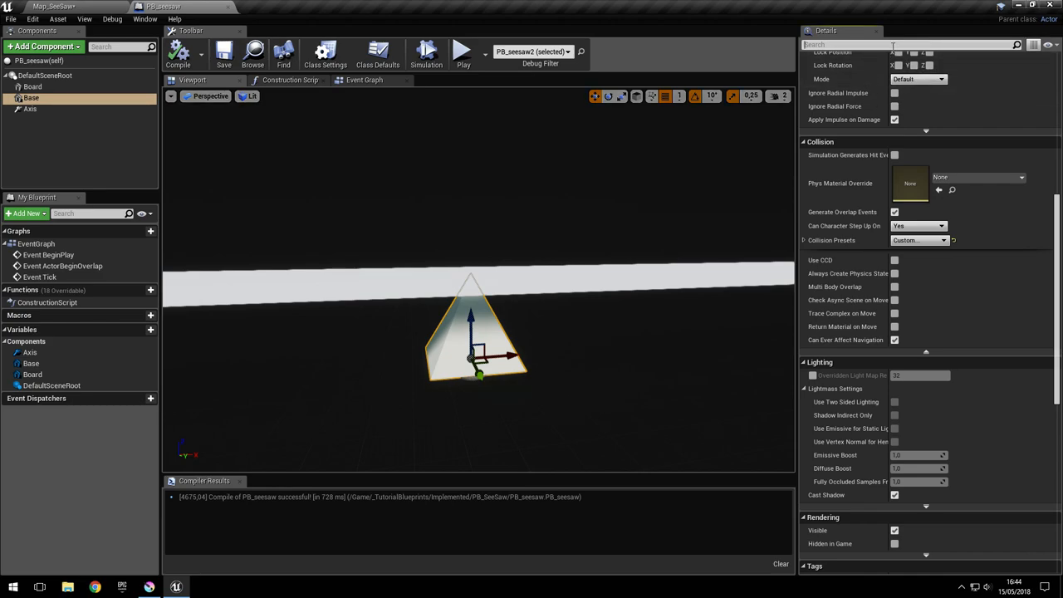
- Search Details for 'hidd', then start a new play session of Map_SeeSaw
{"action": "type", "text": "hidd"}
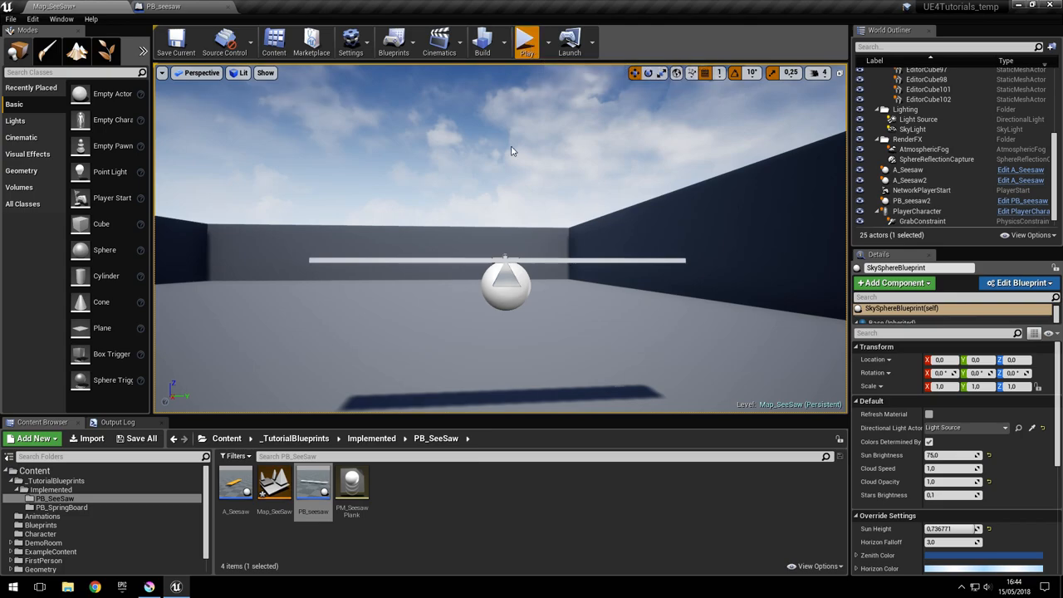
{"action": "left_click", "coordinate": [526, 42]}
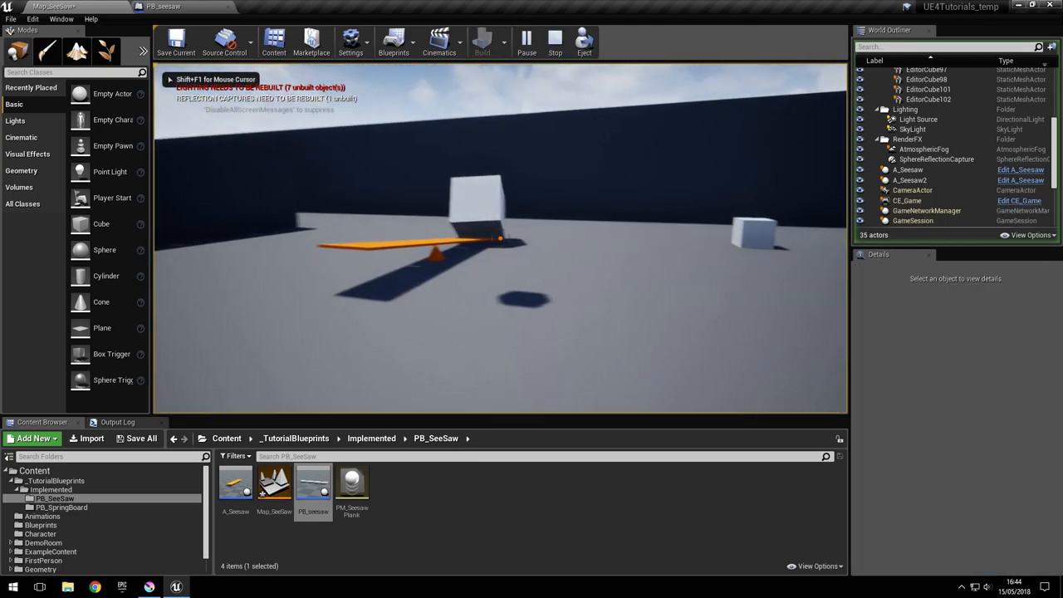